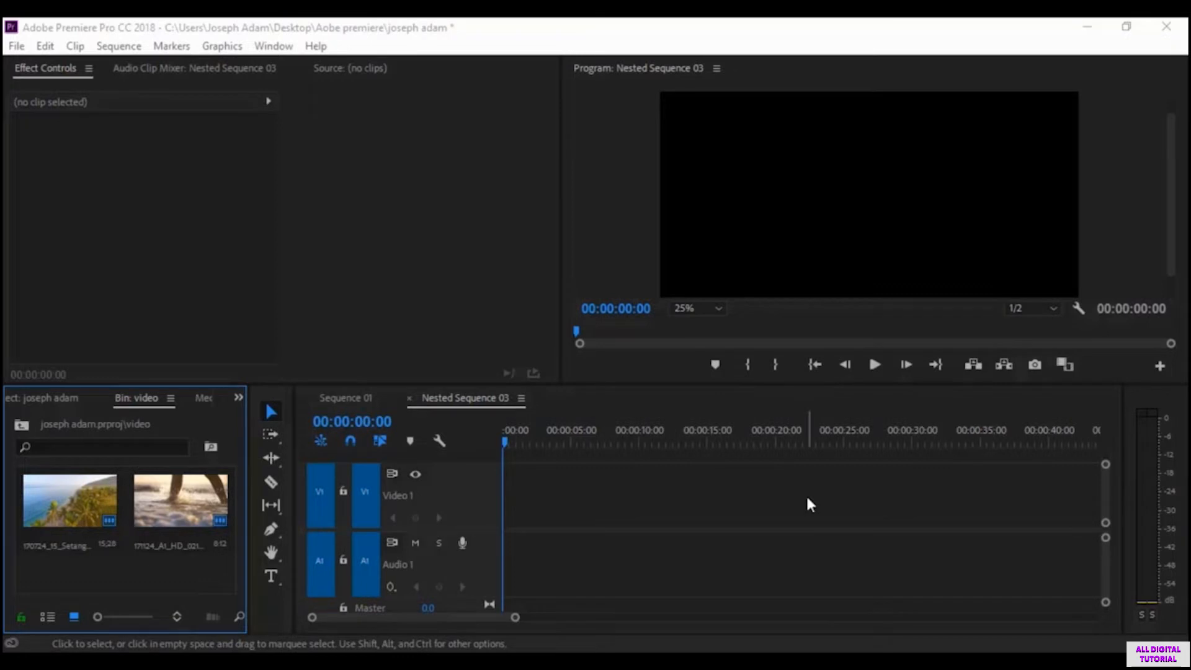
{"action": "mouse_move", "coordinate": [486, 504]}
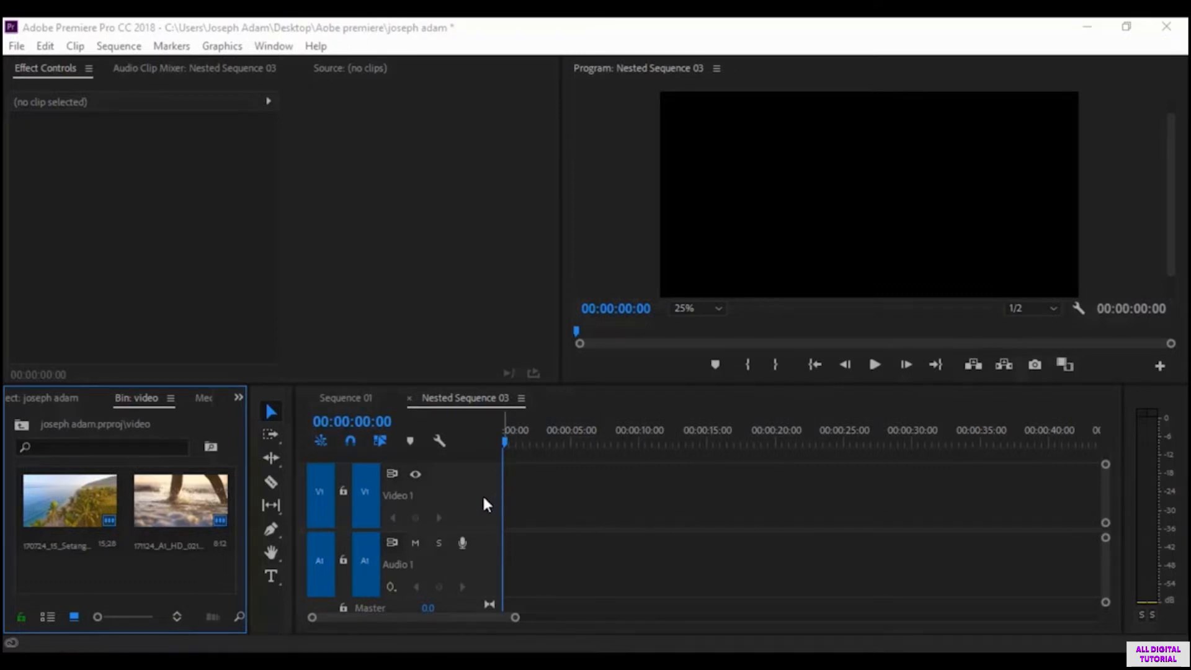
Bring up the context menu in empty space of the video bin
{"action": "right_click", "coordinate": [125, 577]}
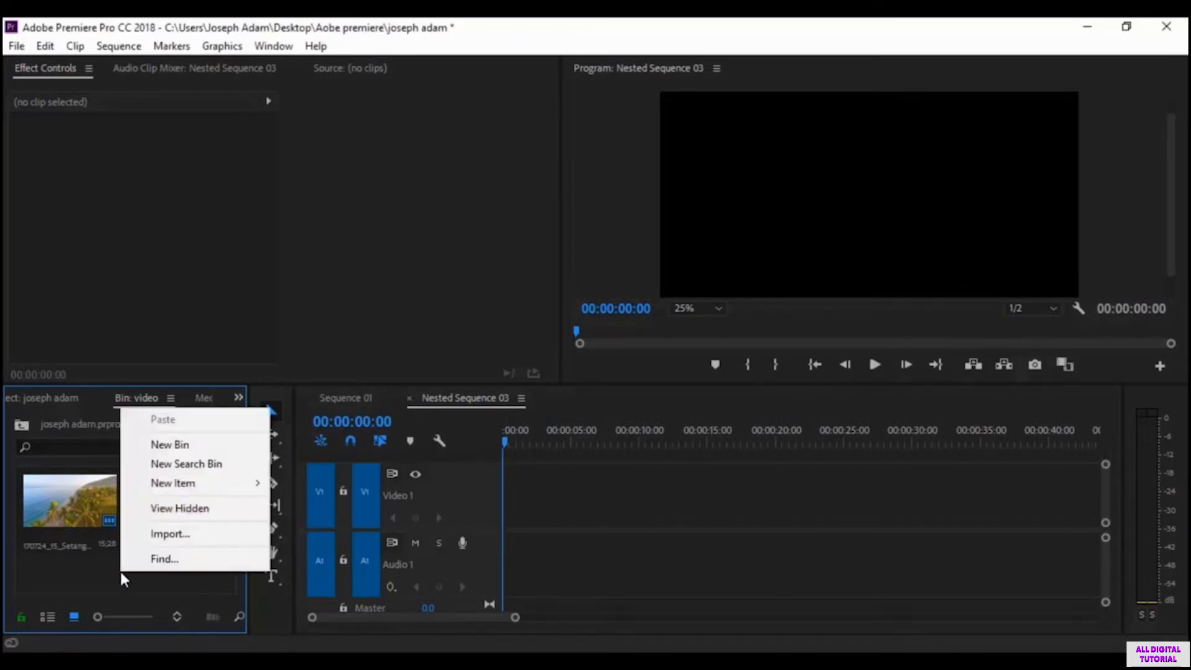
{"action": "mouse_move", "coordinate": [141, 551]}
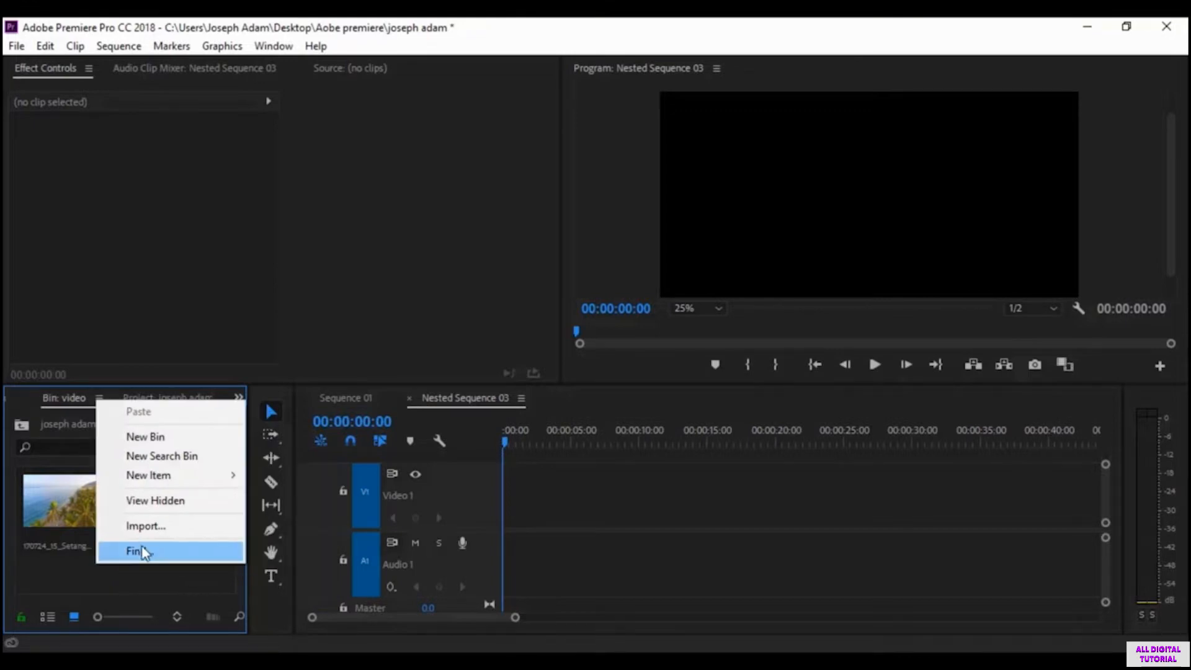
Import the Untitled Project video from Desktop > Files into the video bin
{"action": "left_click", "coordinate": [145, 525]}
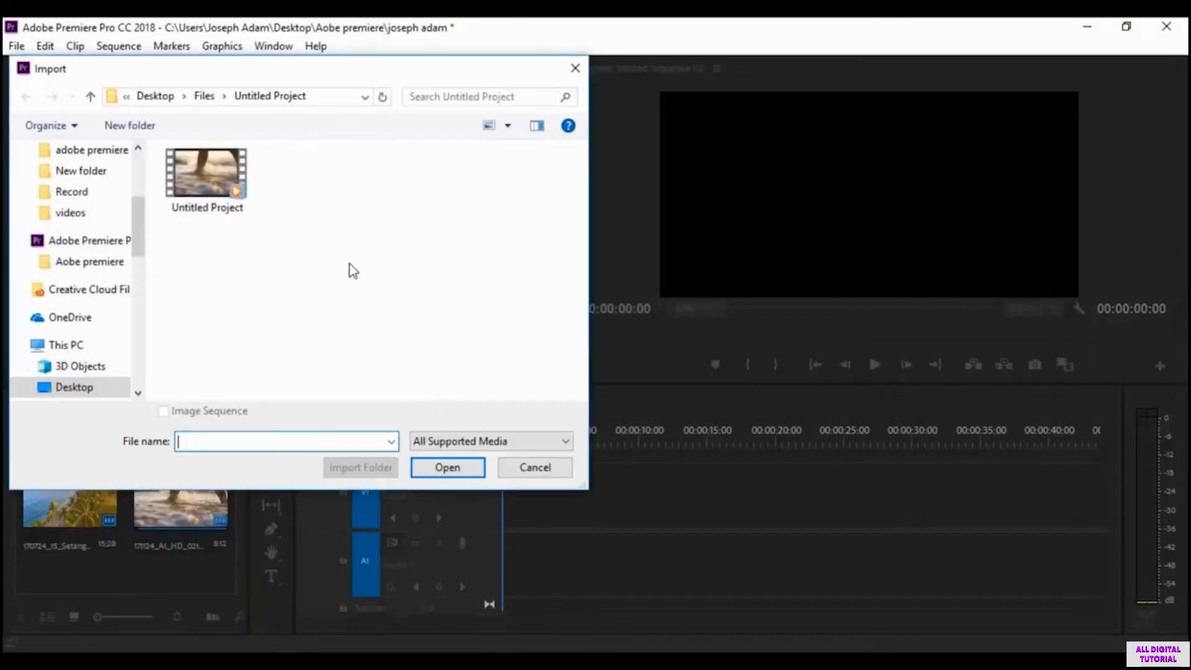
{"action": "left_click", "coordinate": [206, 172]}
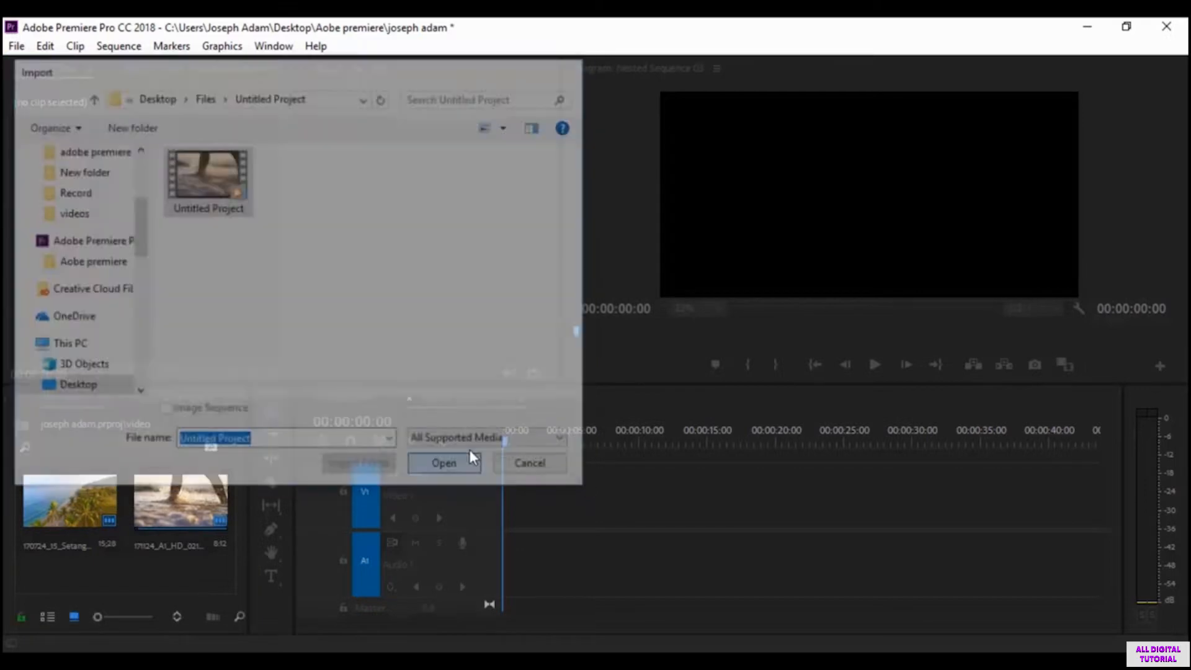
{"action": "left_click", "coordinate": [445, 463]}
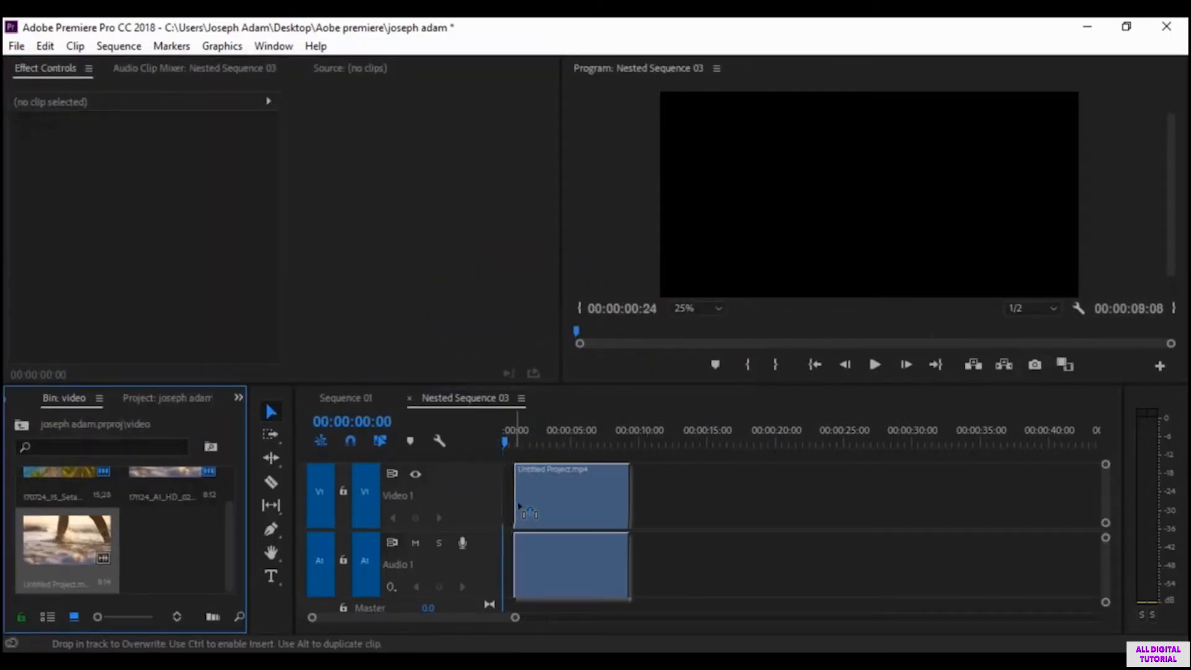
Drop Untitled Project on V1/A1 at 00:00, play it to about four seconds, and select it
{"action": "left_click", "coordinate": [566, 494]}
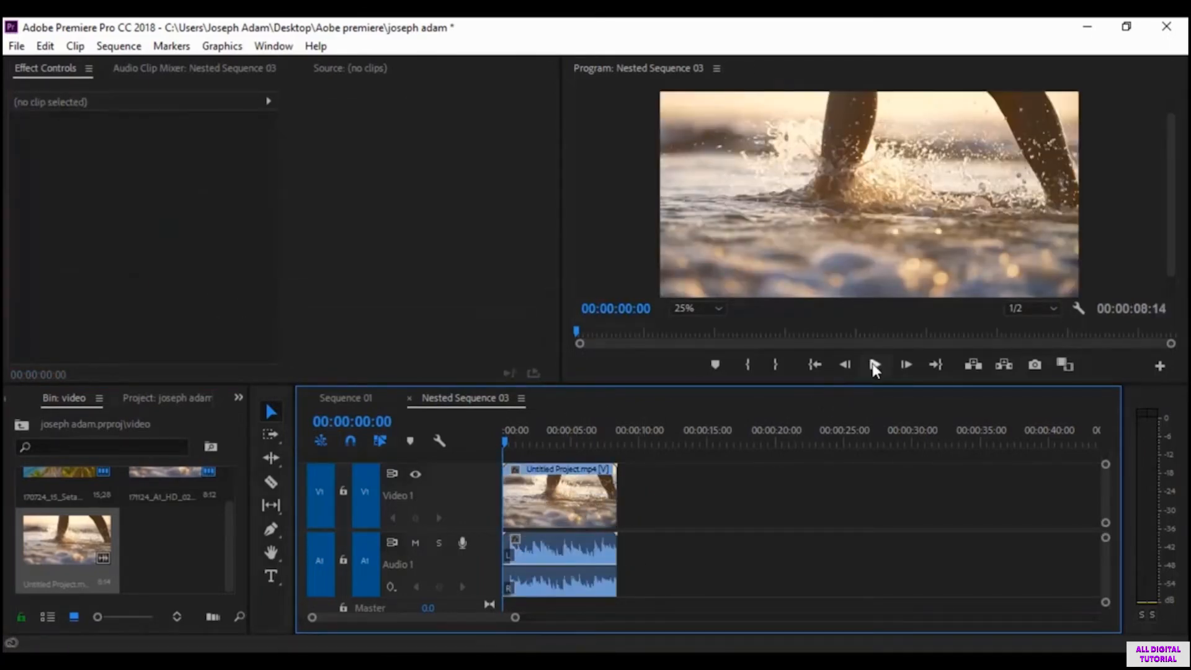
{"action": "left_click", "coordinate": [873, 365]}
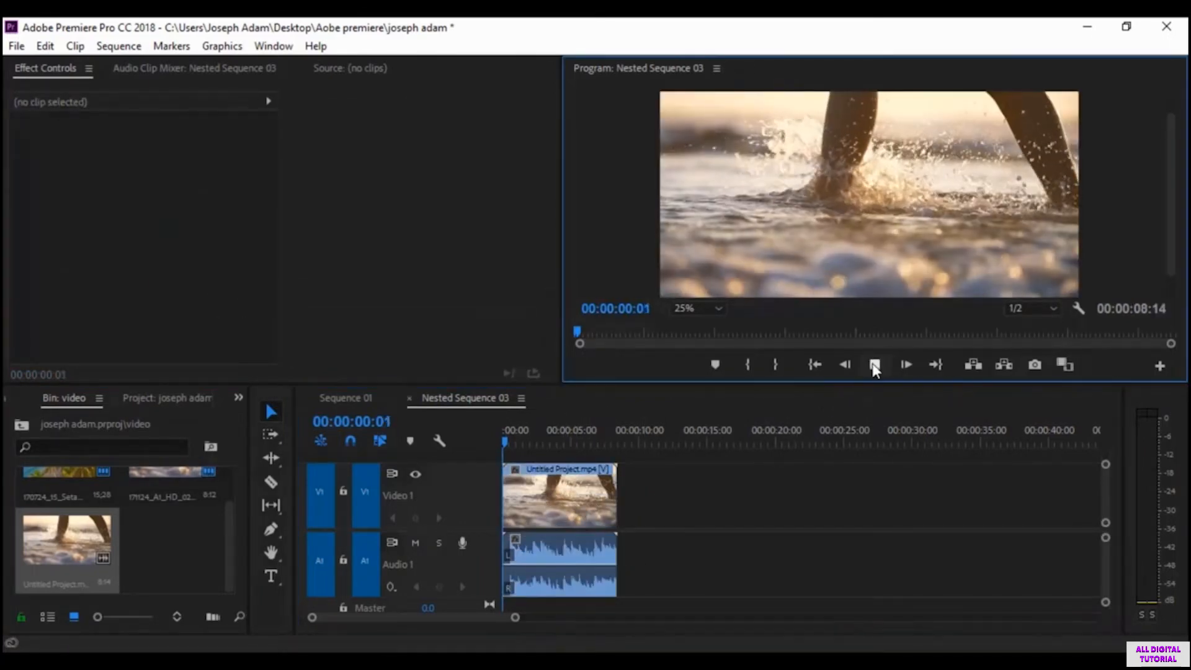
{"action": "left_click", "coordinate": [874, 364]}
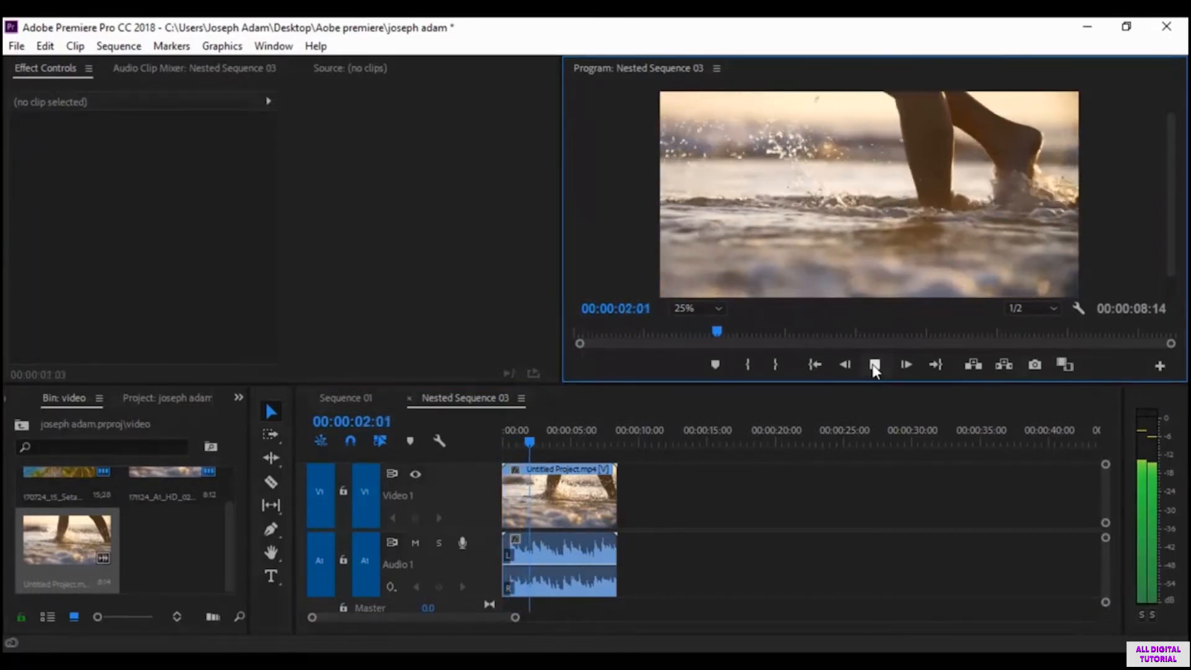
{"action": "left_click", "coordinate": [872, 364]}
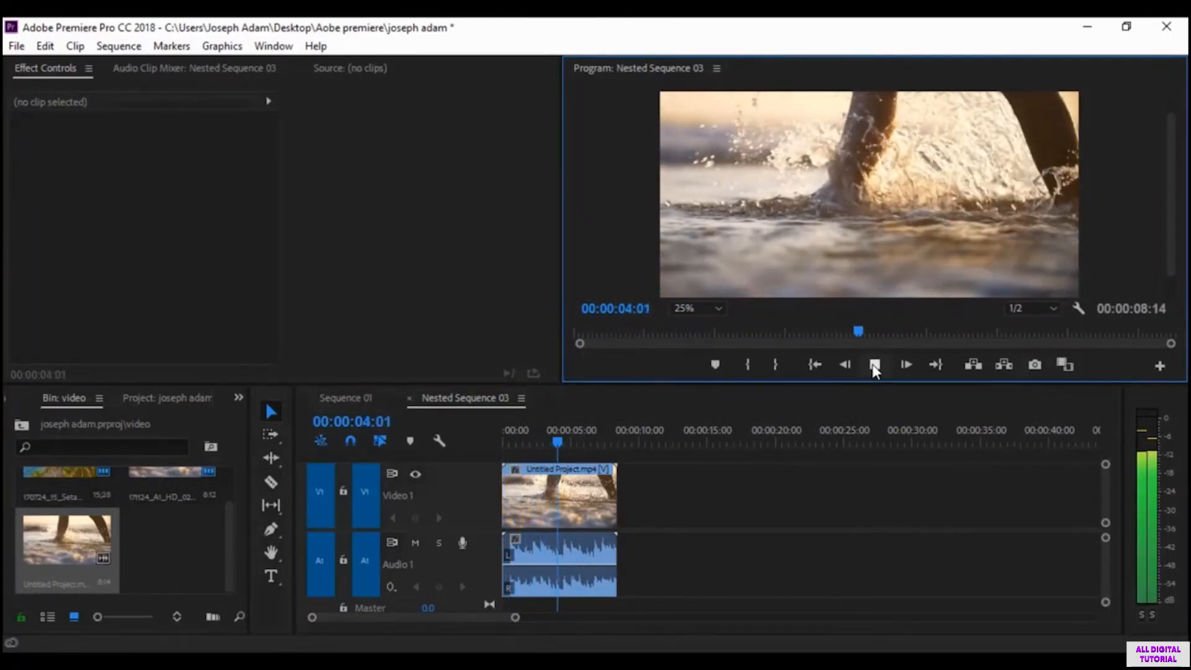
{"action": "left_click", "coordinate": [874, 365]}
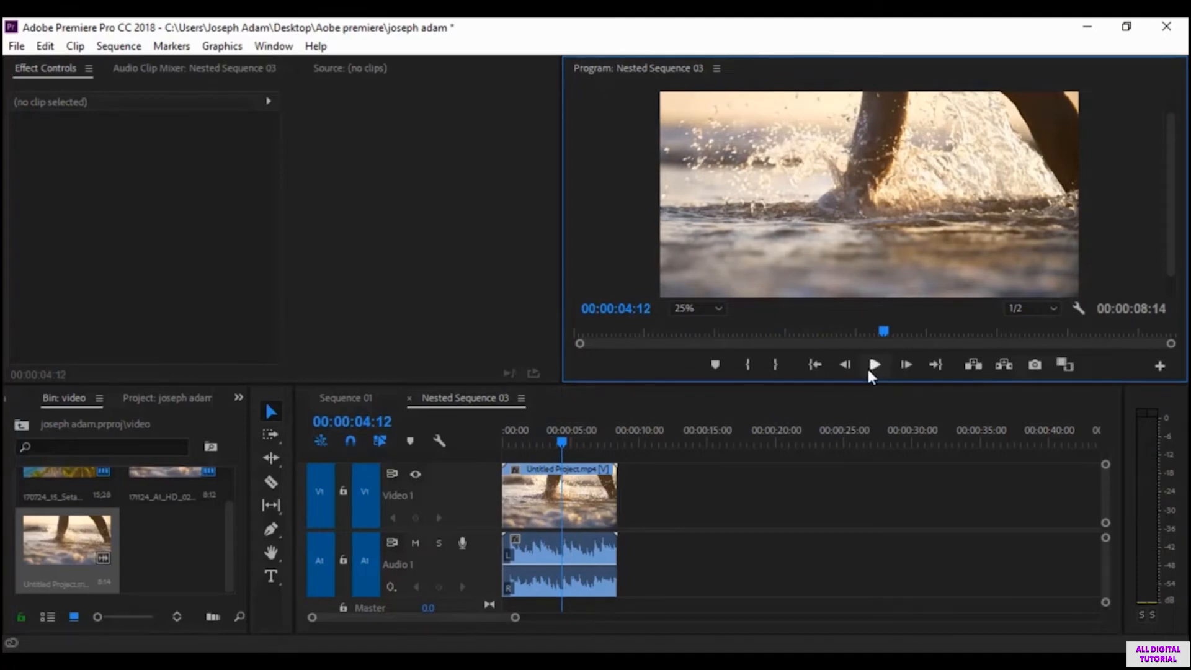
{"action": "left_click", "coordinate": [558, 494]}
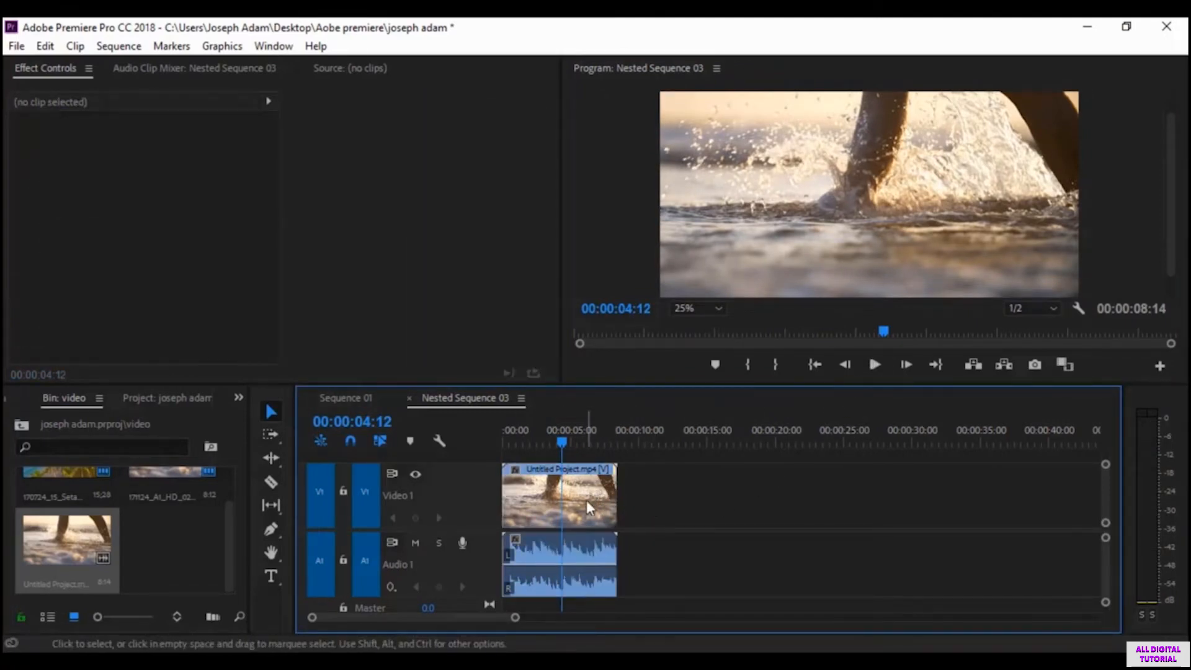
{"action": "left_click", "coordinate": [558, 494]}
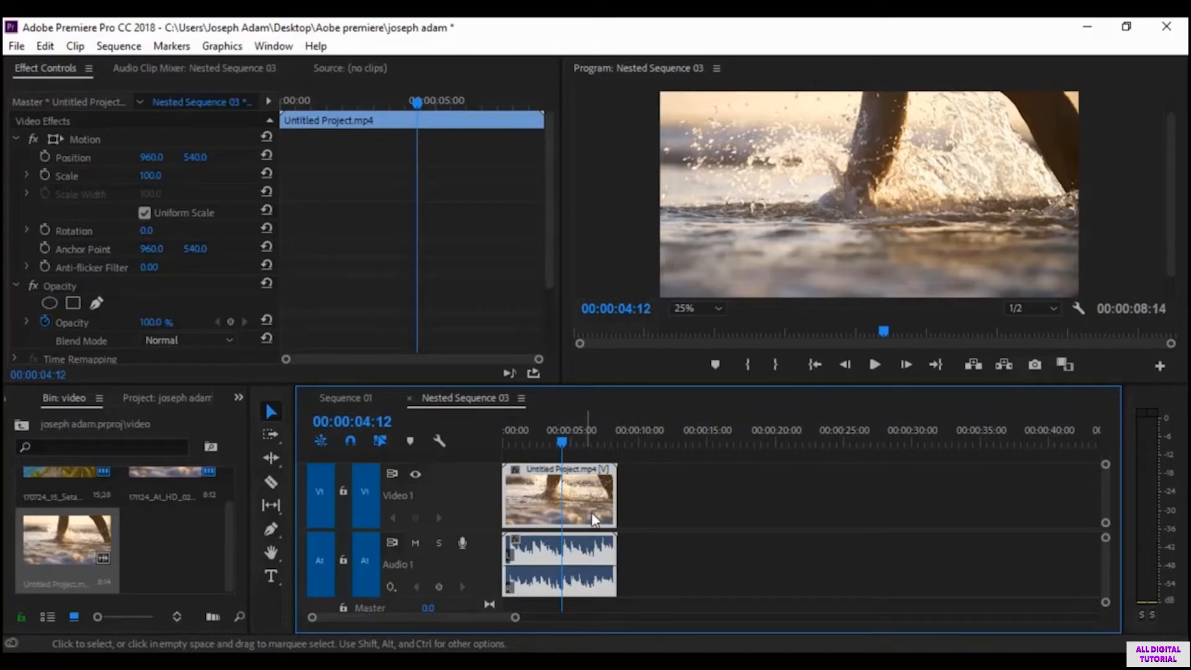
Unlink the Untitled Project clip and select its audio and video parts separately
{"action": "right_click", "coordinate": [558, 495]}
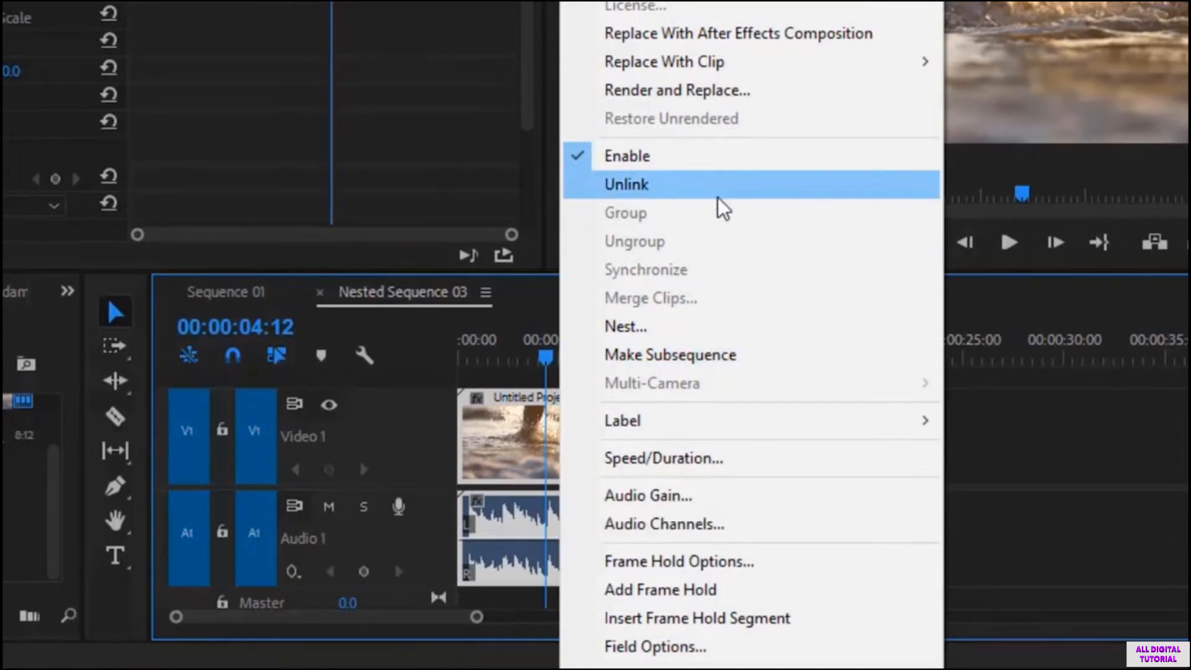
{"action": "left_click", "coordinate": [625, 183]}
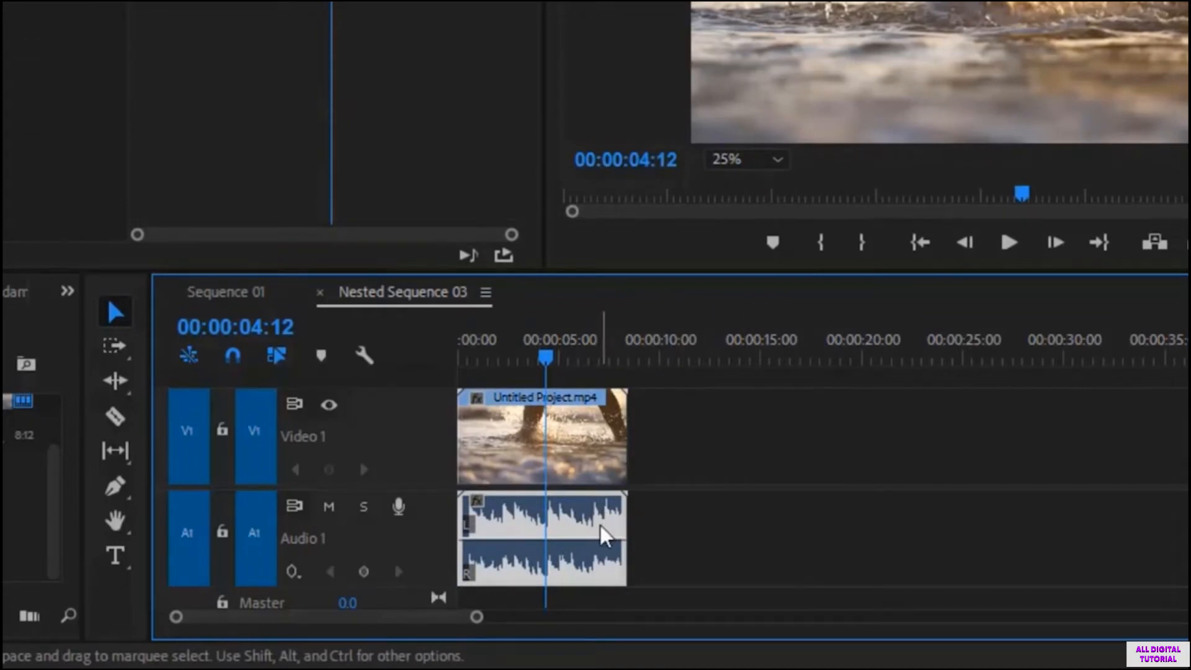
{"action": "mouse_move", "coordinate": [606, 533]}
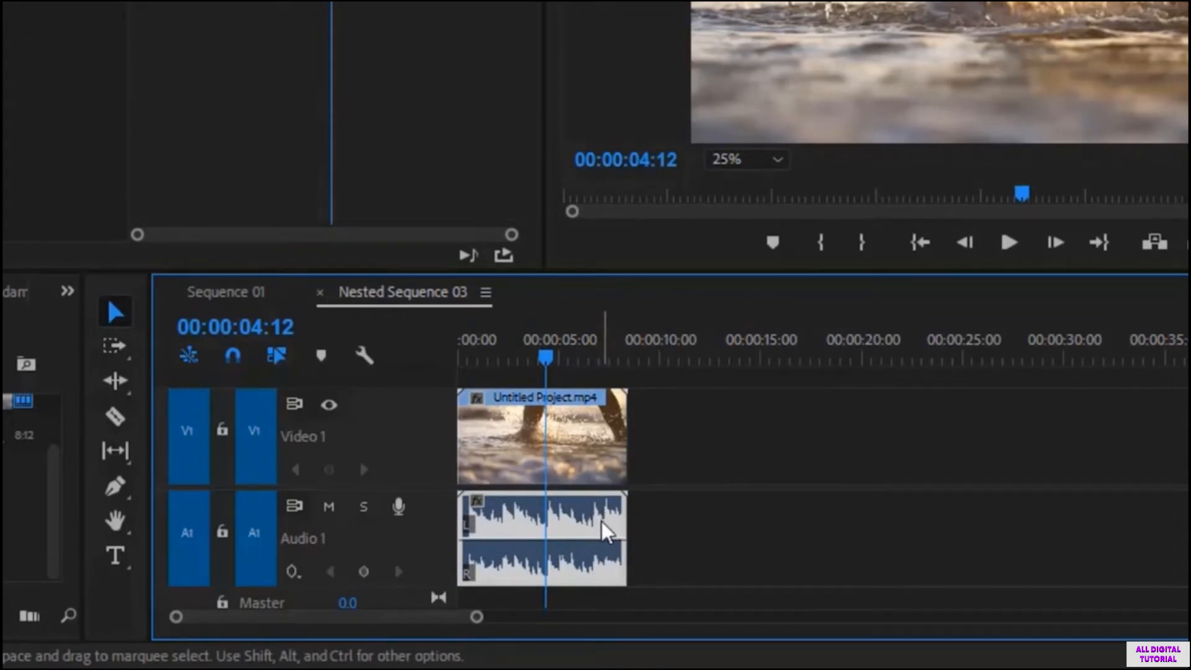
{"action": "left_click", "coordinate": [541, 537]}
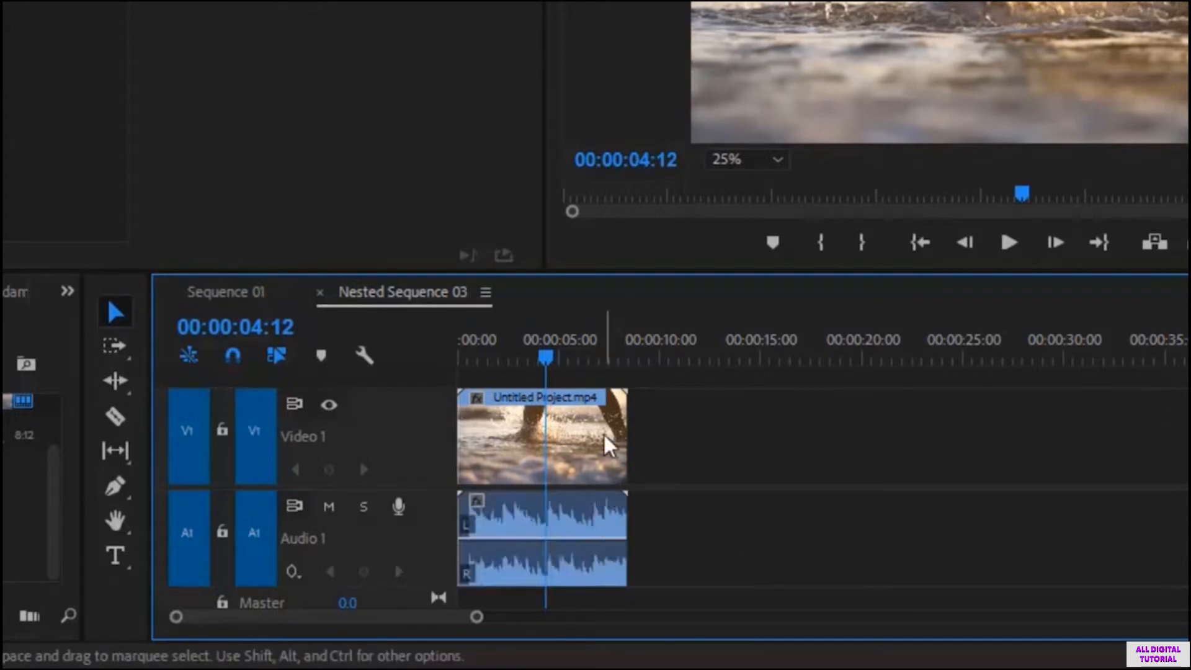
{"action": "left_click", "coordinate": [541, 436]}
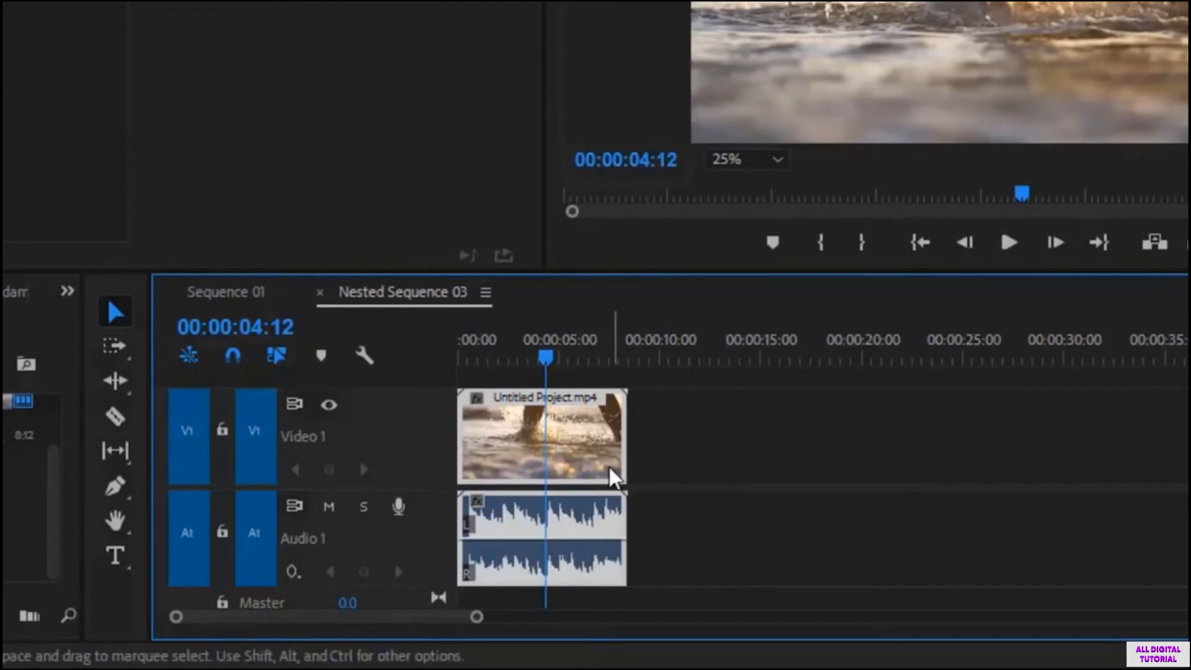
{"action": "mouse_move", "coordinate": [566, 546]}
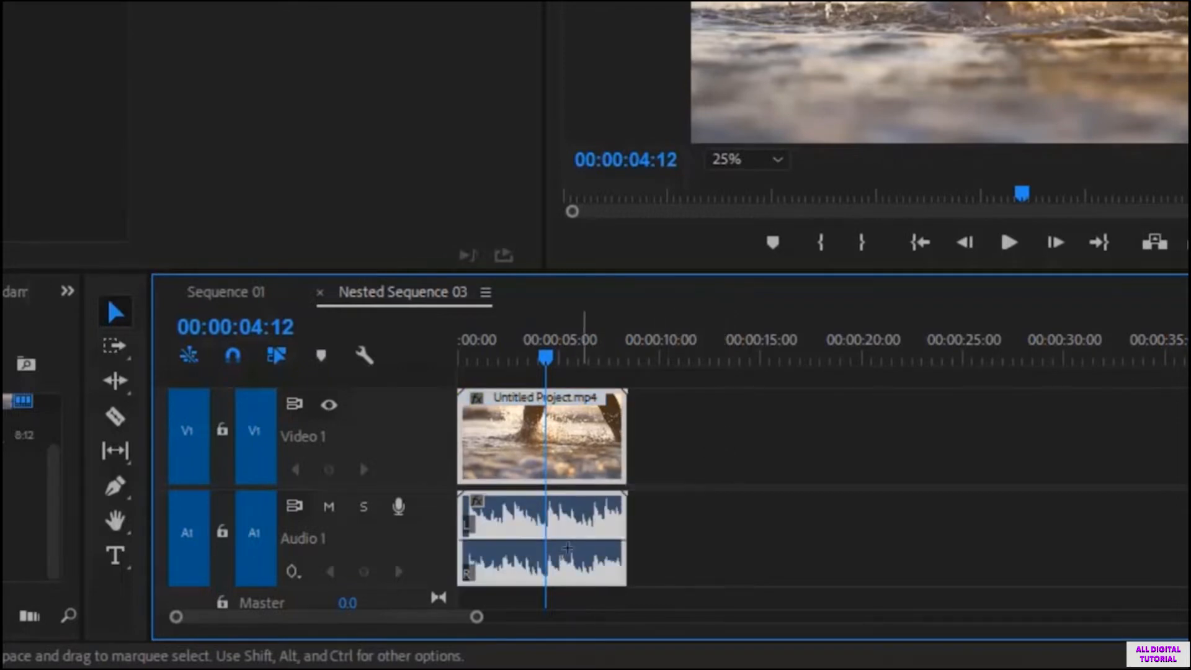
Nest the Untitled Project clip into Nested Sequence 05 and select the new nested clip
{"action": "right_click", "coordinate": [542, 437]}
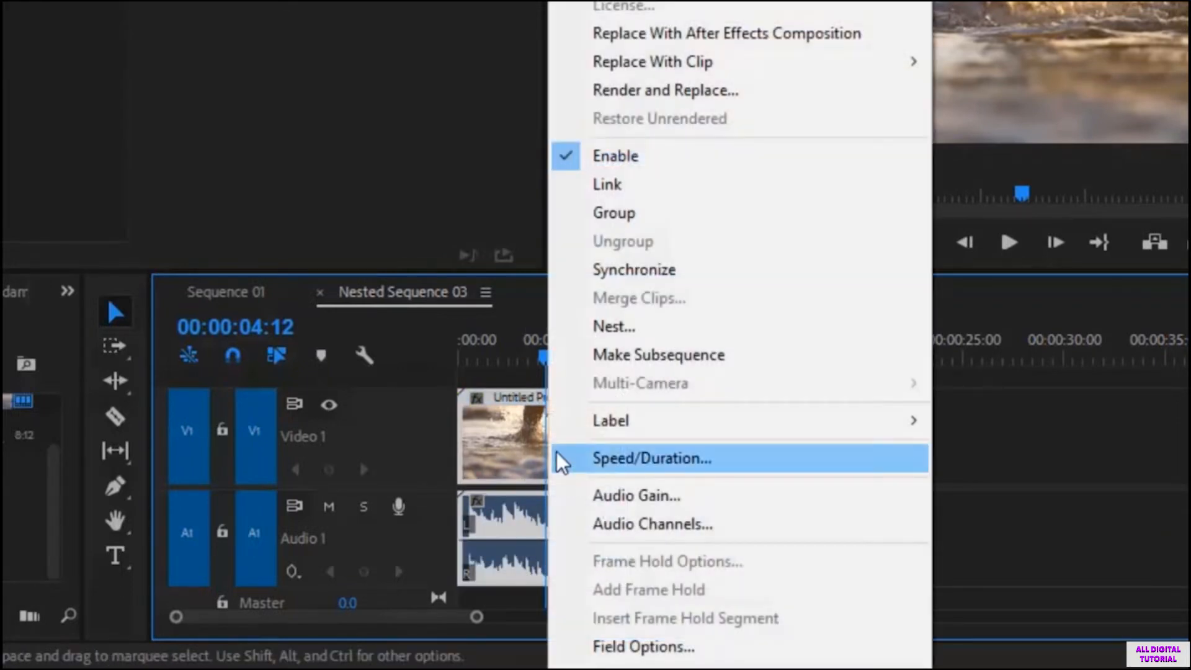
{"action": "mouse_move", "coordinate": [623, 326]}
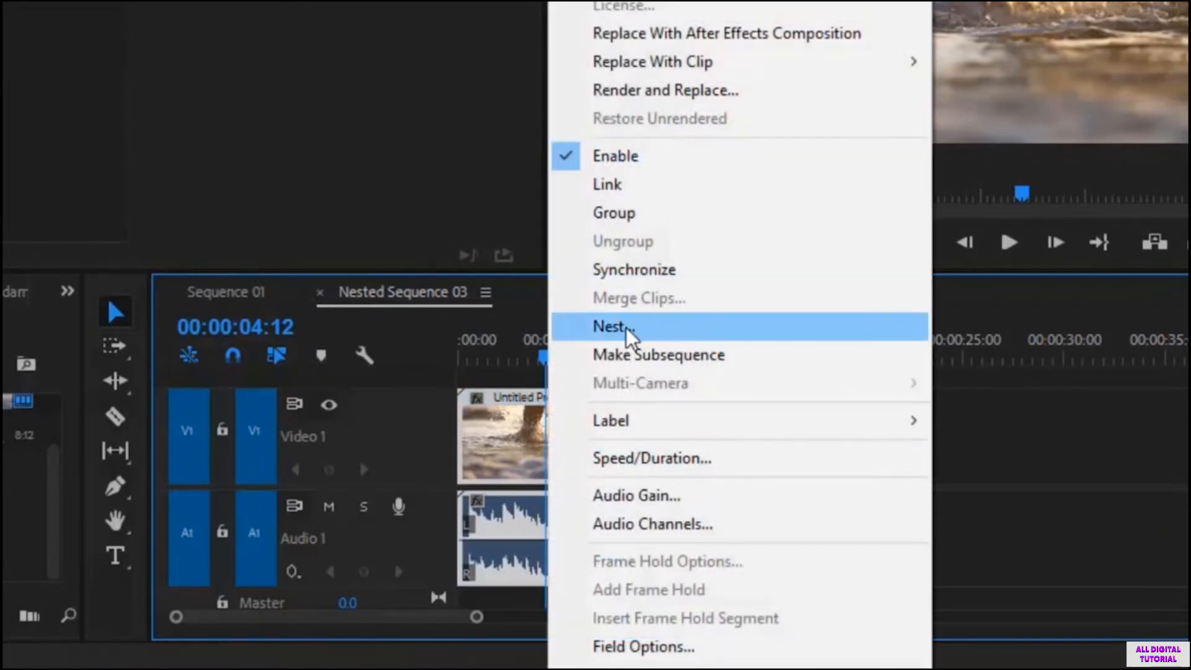
{"action": "left_click", "coordinate": [612, 327]}
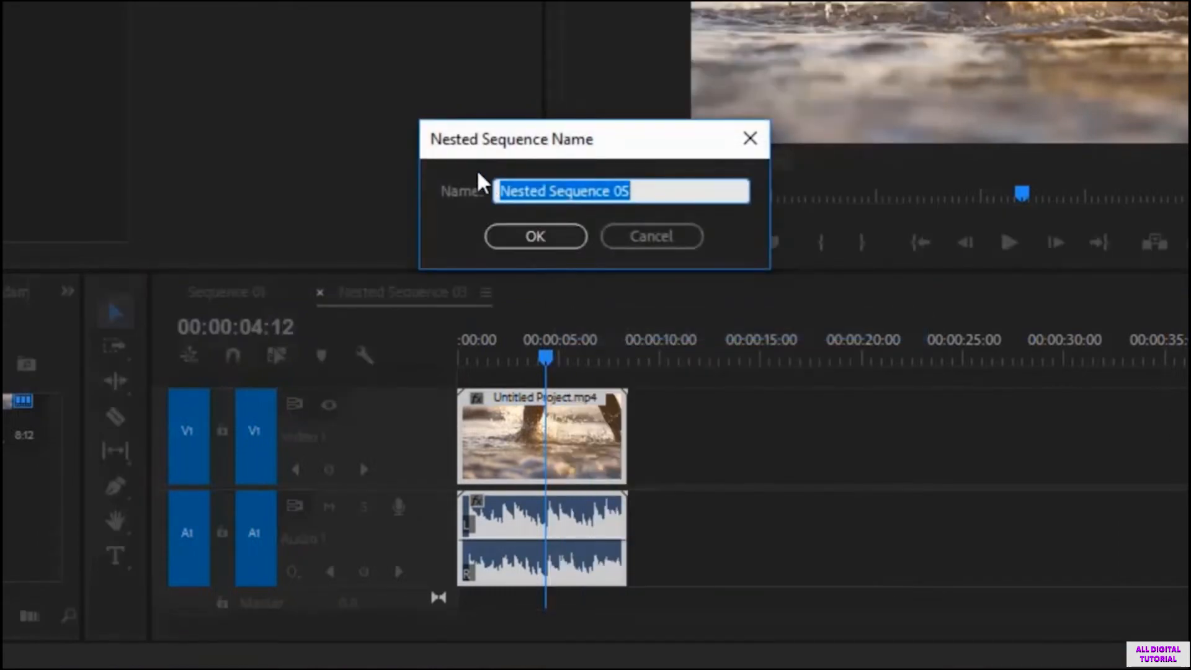
{"action": "left_click", "coordinate": [524, 191]}
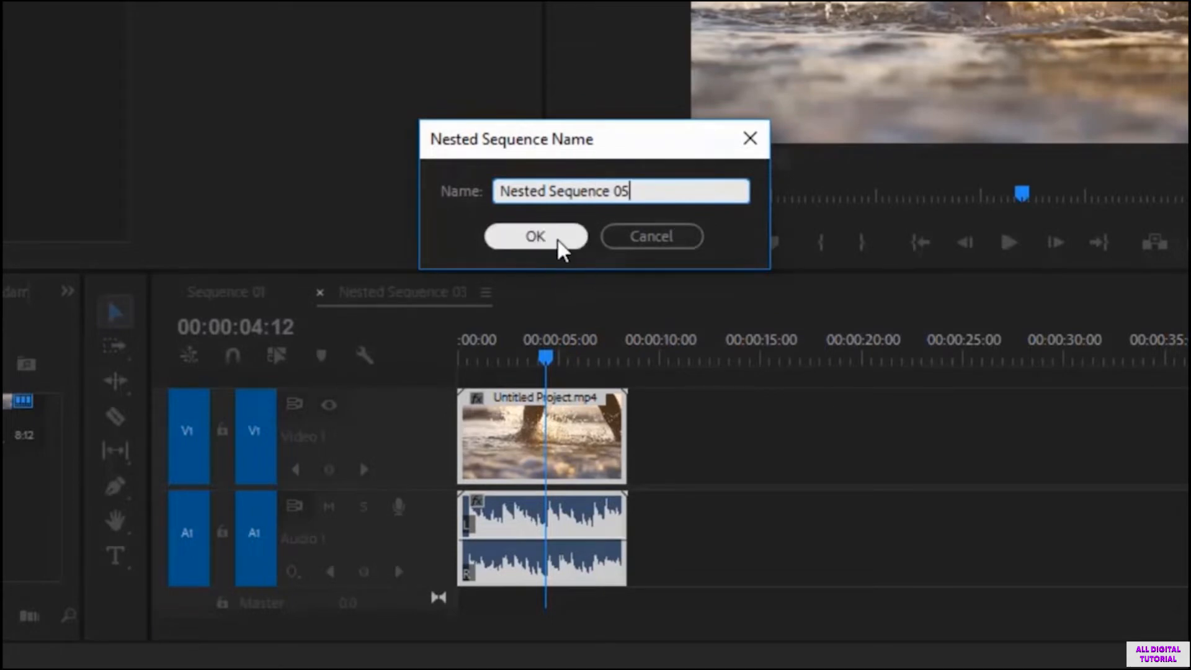
{"action": "left_click", "coordinate": [535, 236]}
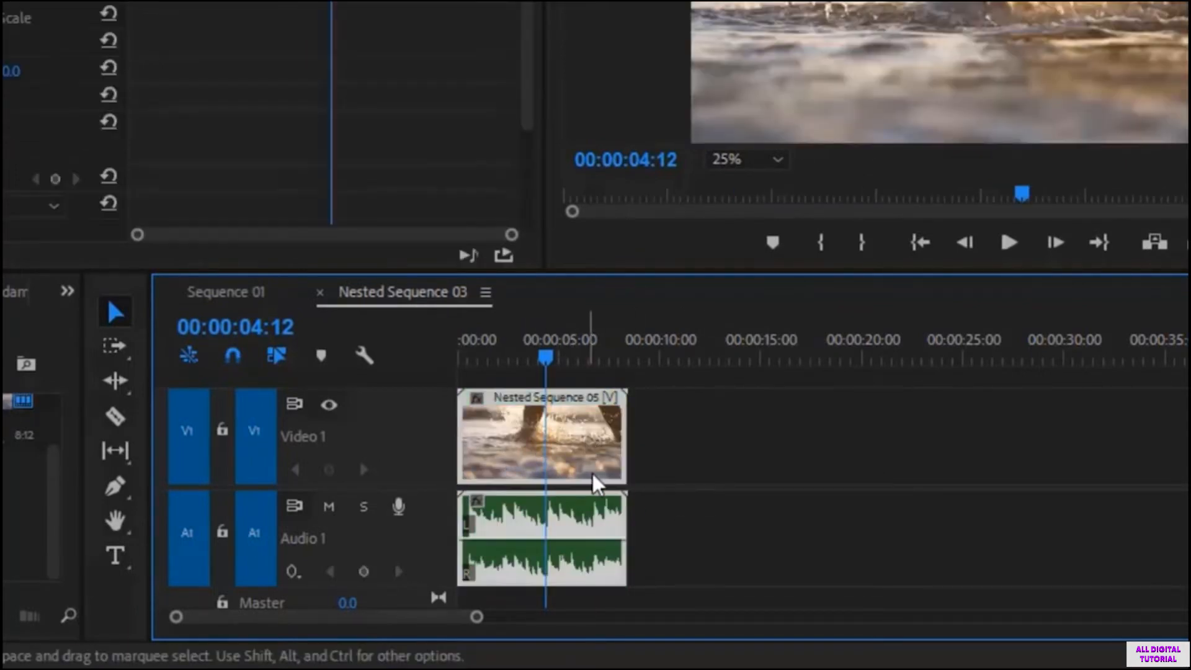
{"action": "left_click", "coordinate": [543, 437]}
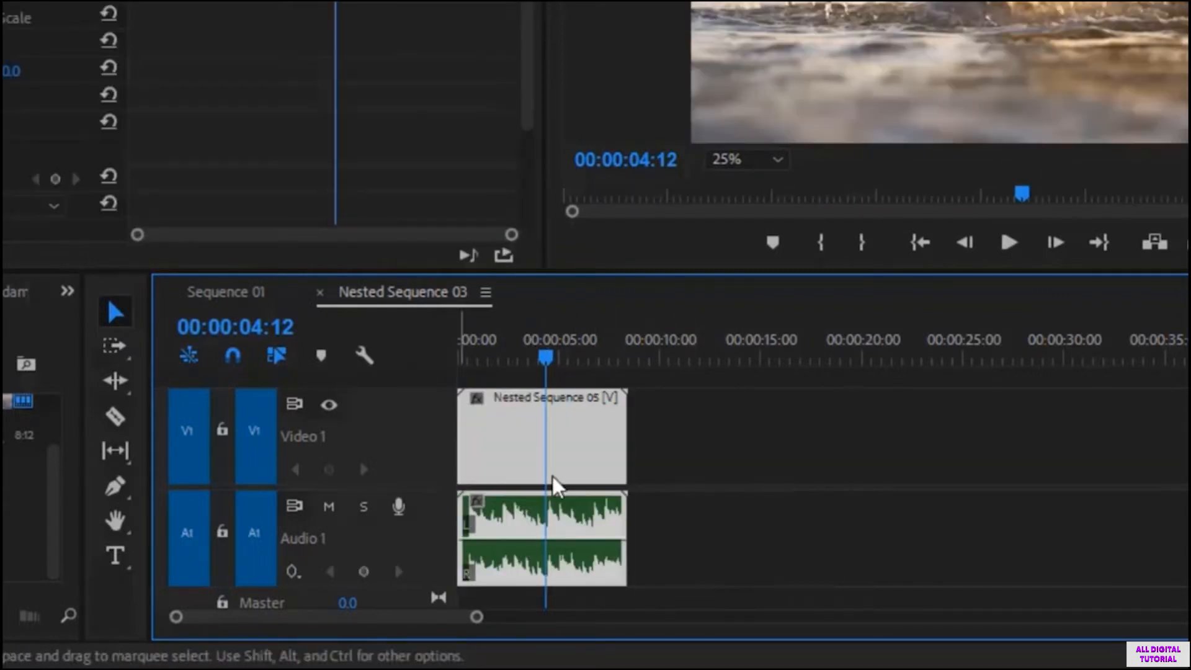
{"action": "left_click", "coordinate": [541, 437]}
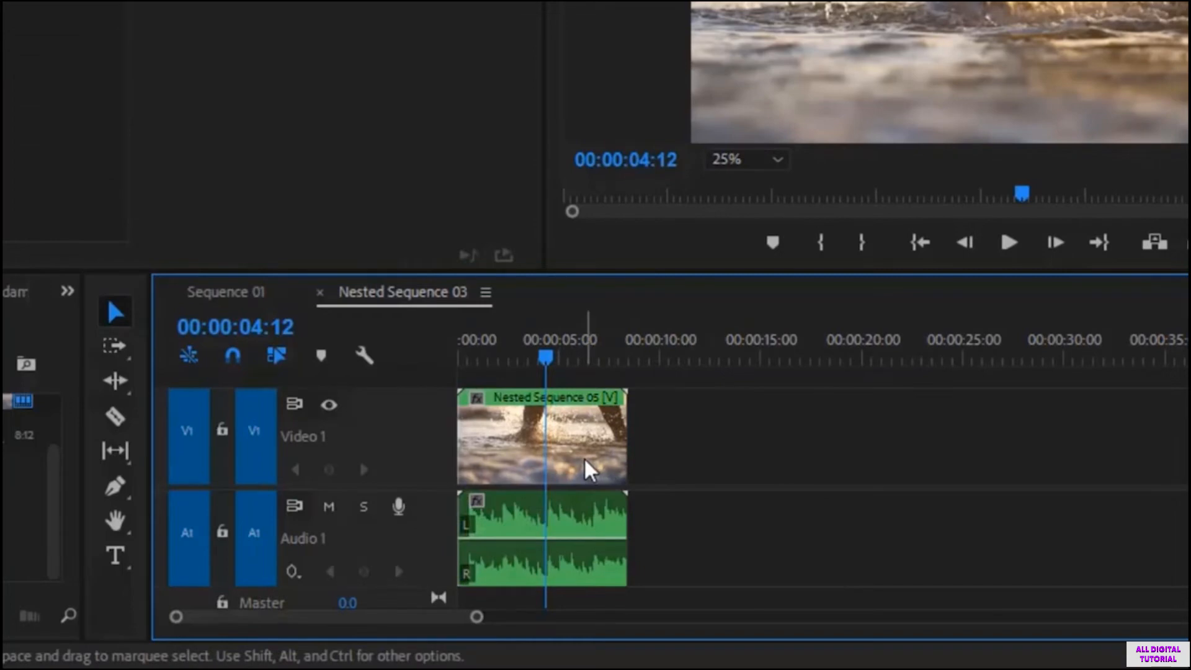
Unlink the Nested Sequence 05 clip's video from its audio
{"action": "right_click", "coordinate": [541, 437]}
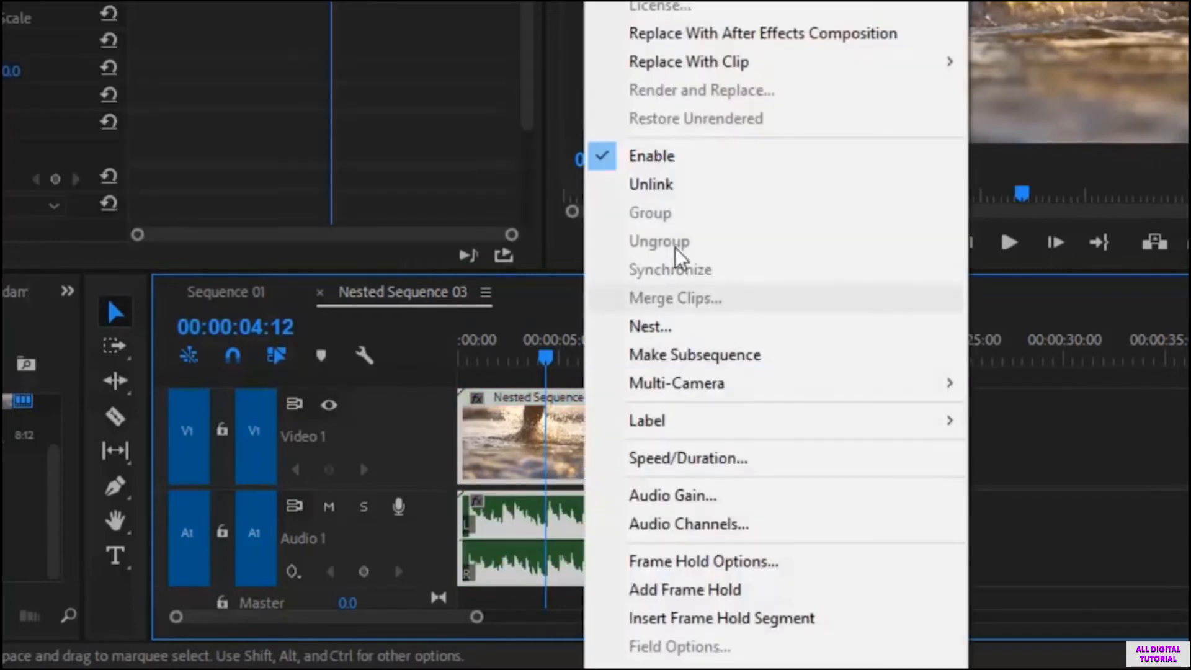
{"action": "mouse_move", "coordinate": [677, 185]}
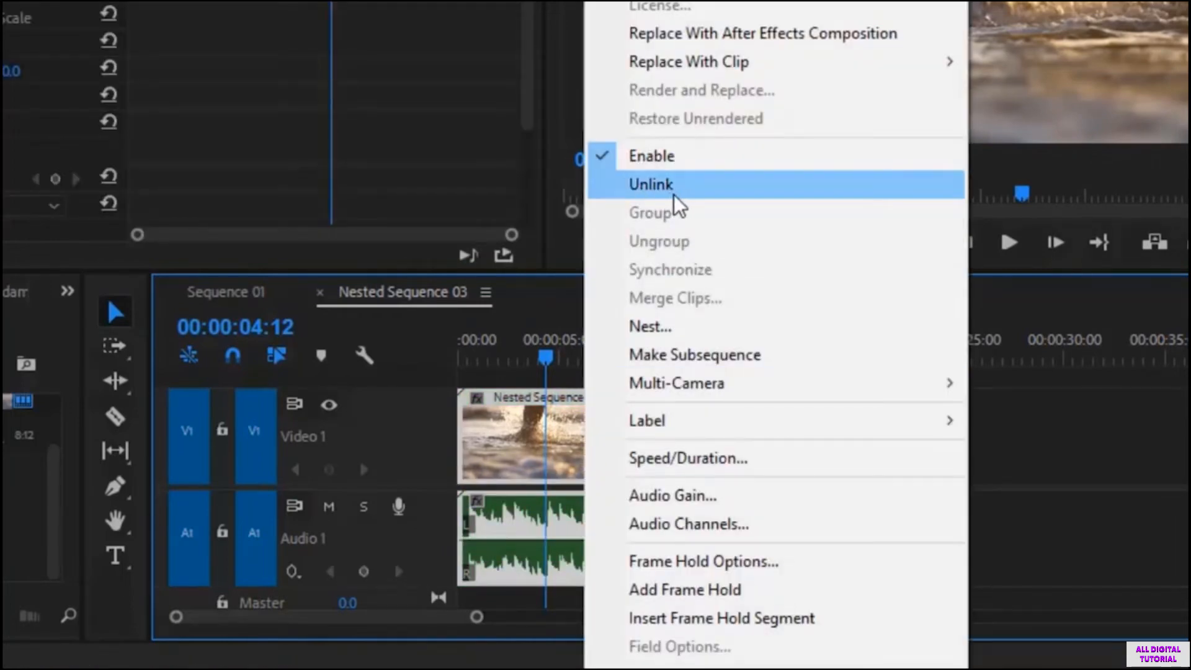
{"action": "left_click", "coordinate": [650, 184]}
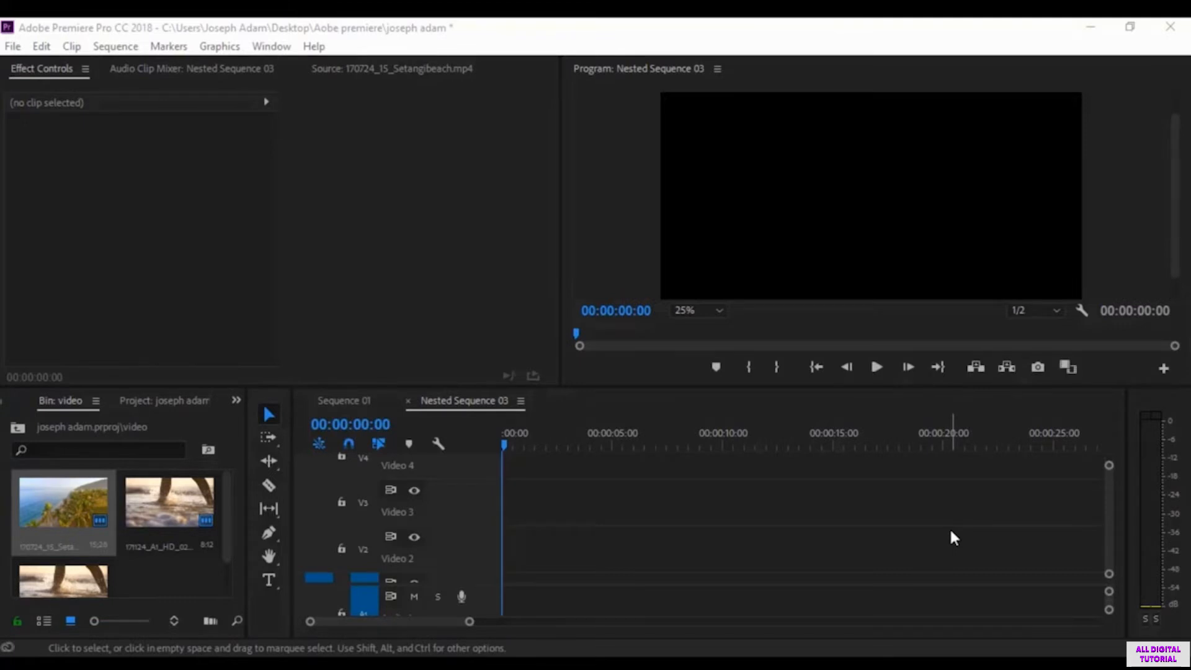
{"action": "mouse_move", "coordinate": [190, 502]}
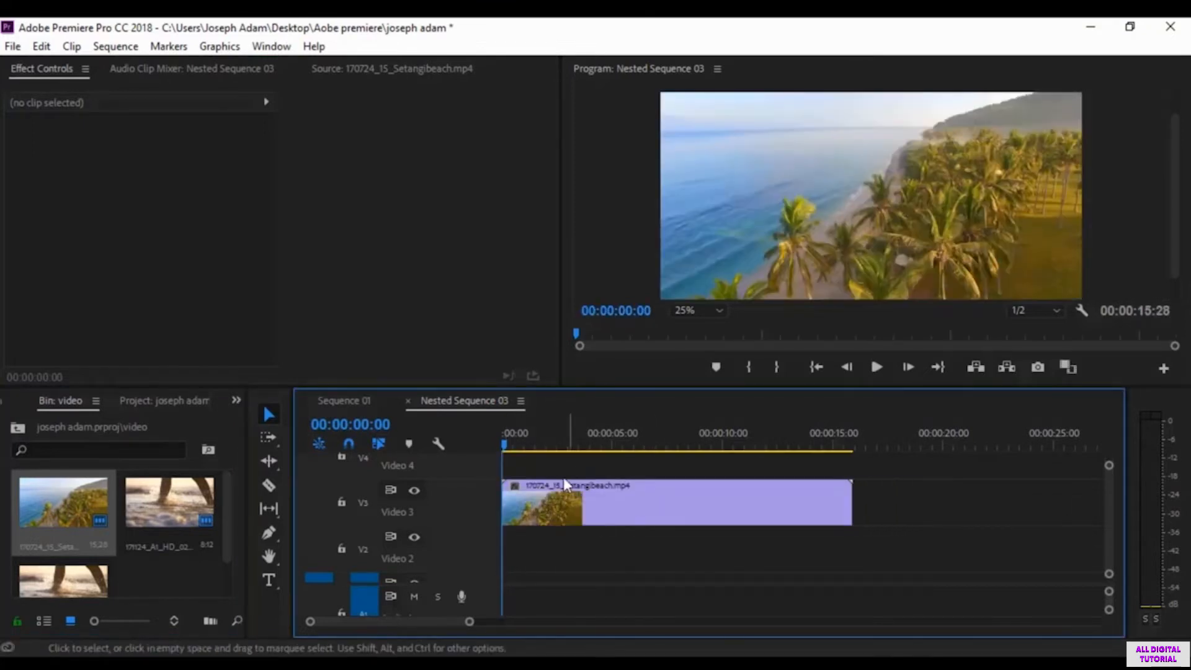
{"action": "mouse_move", "coordinate": [562, 524]}
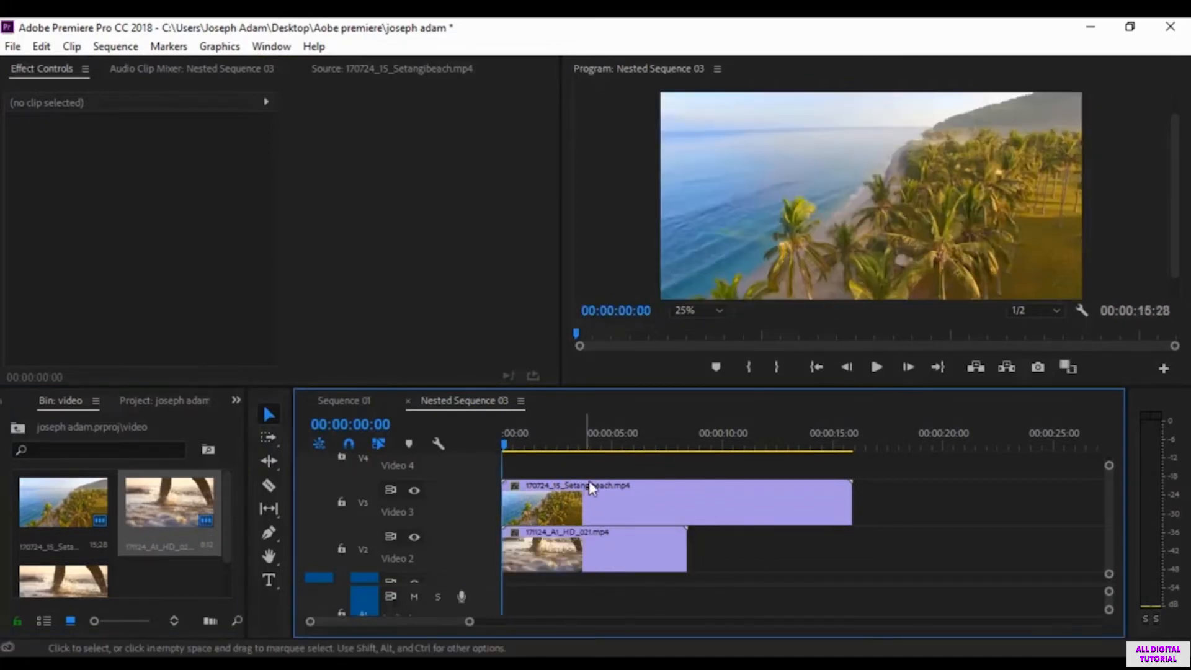
{"action": "left_click", "coordinate": [876, 367]}
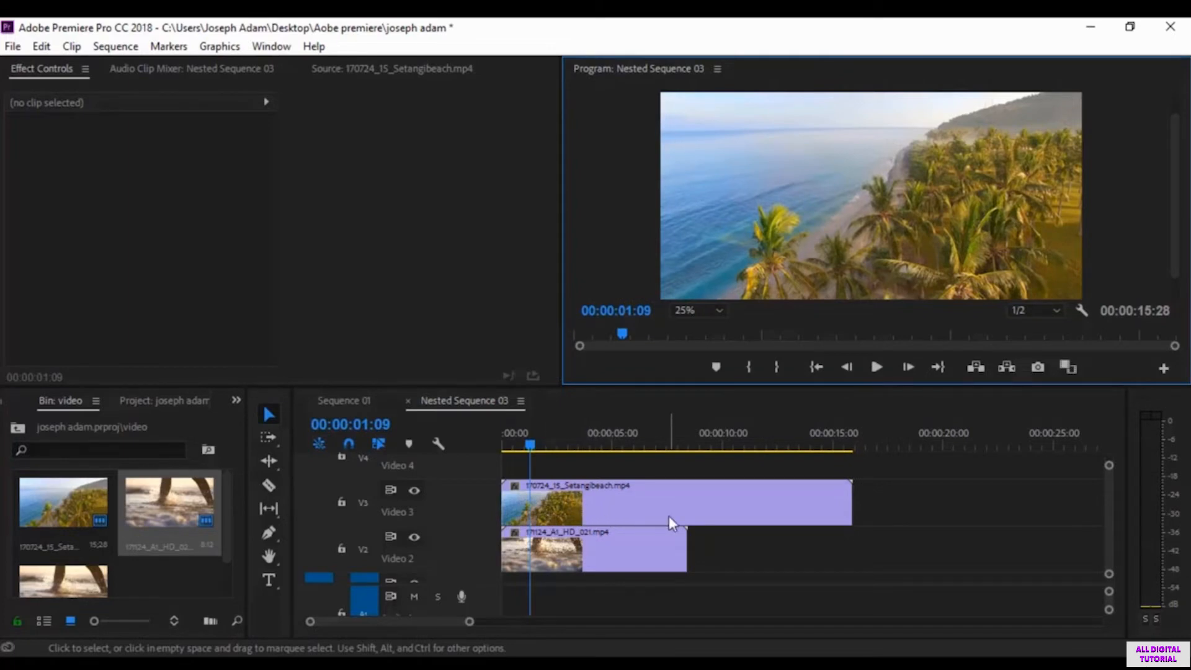
{"action": "mouse_move", "coordinate": [607, 521]}
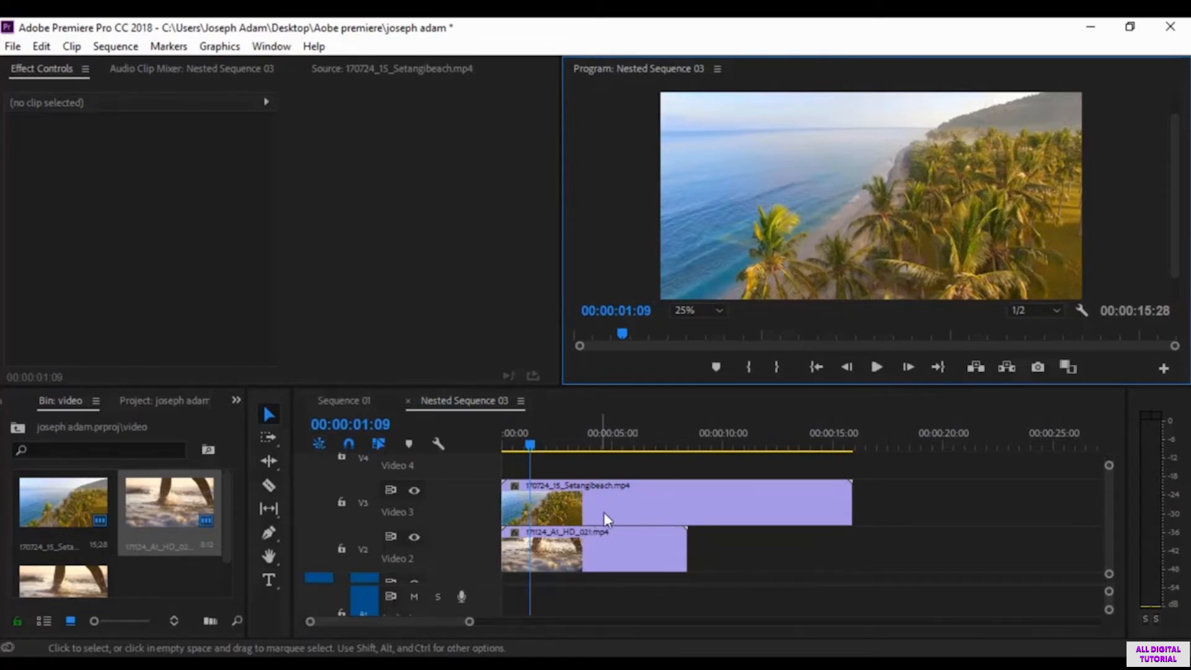
{"action": "mouse_move", "coordinate": [697, 514]}
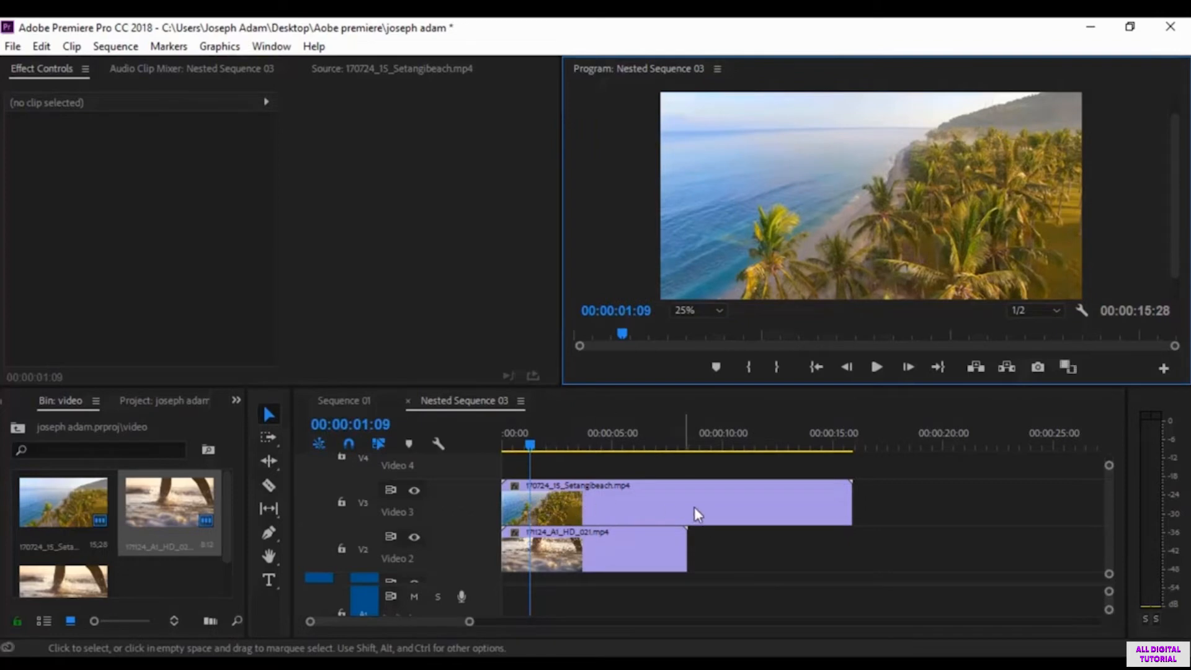
{"action": "mouse_move", "coordinate": [620, 510]}
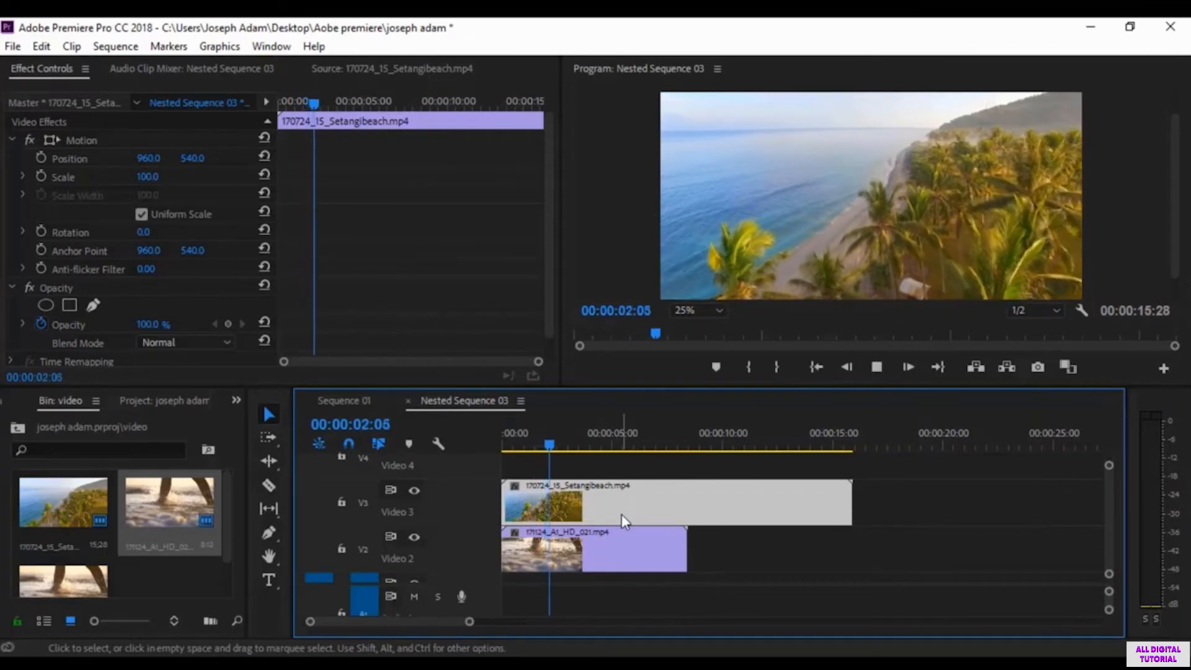
{"action": "left_click", "coordinate": [504, 446]}
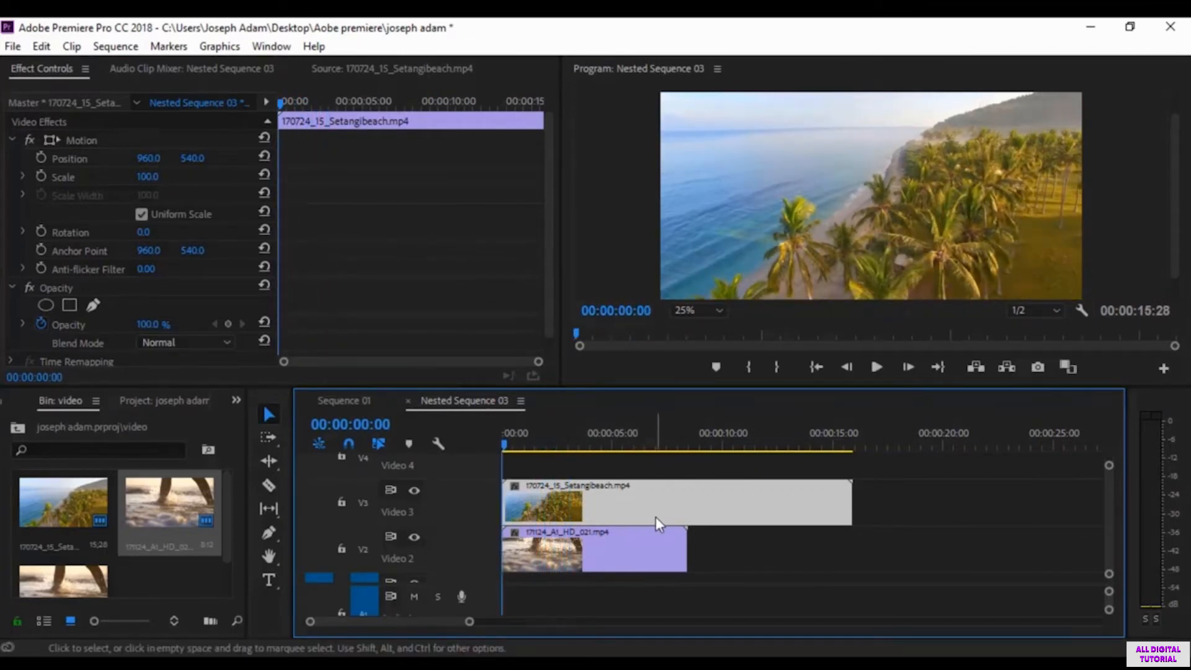
{"action": "mouse_move", "coordinate": [665, 515]}
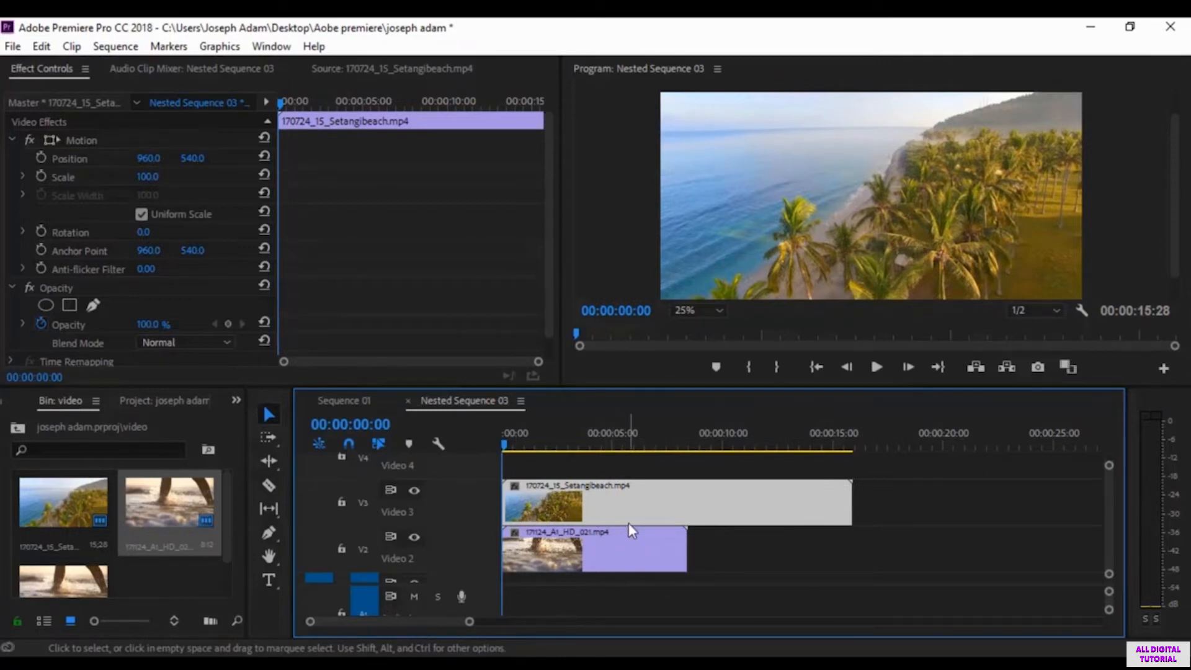
{"action": "mouse_move", "coordinate": [630, 530]}
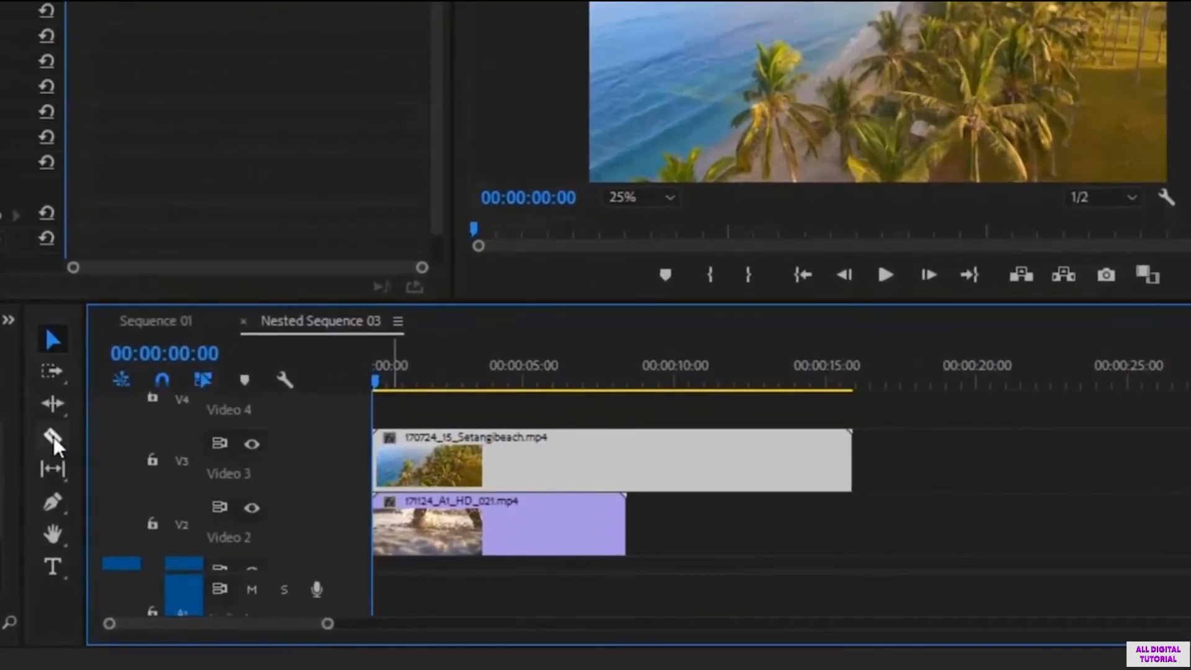
Razor the Setangibeach clip on Video 3 into four segments, then return to the Selection tool
{"action": "left_click", "coordinate": [52, 435]}
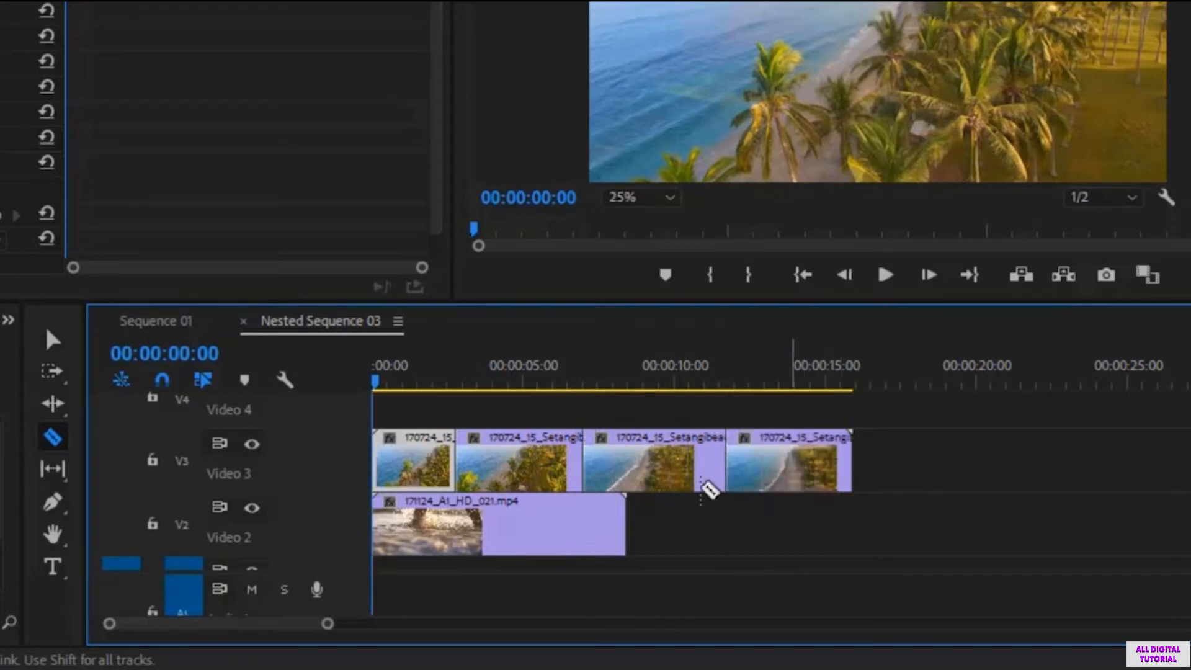
{"action": "left_click", "coordinate": [53, 338]}
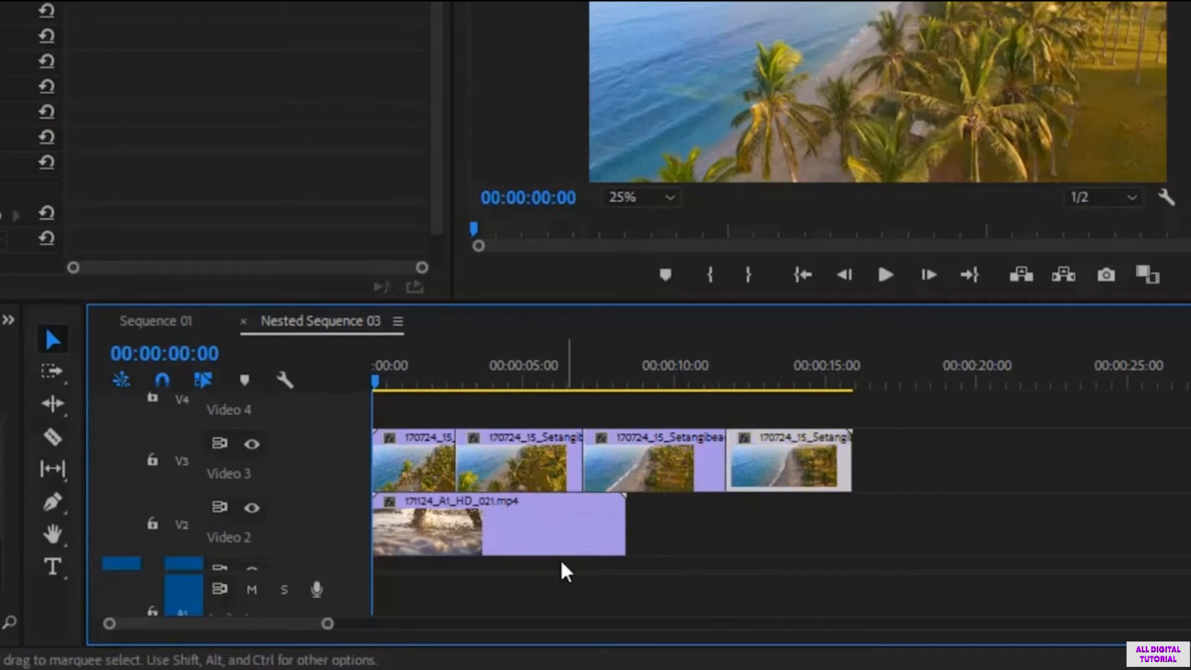
{"action": "mouse_move", "coordinate": [634, 444]}
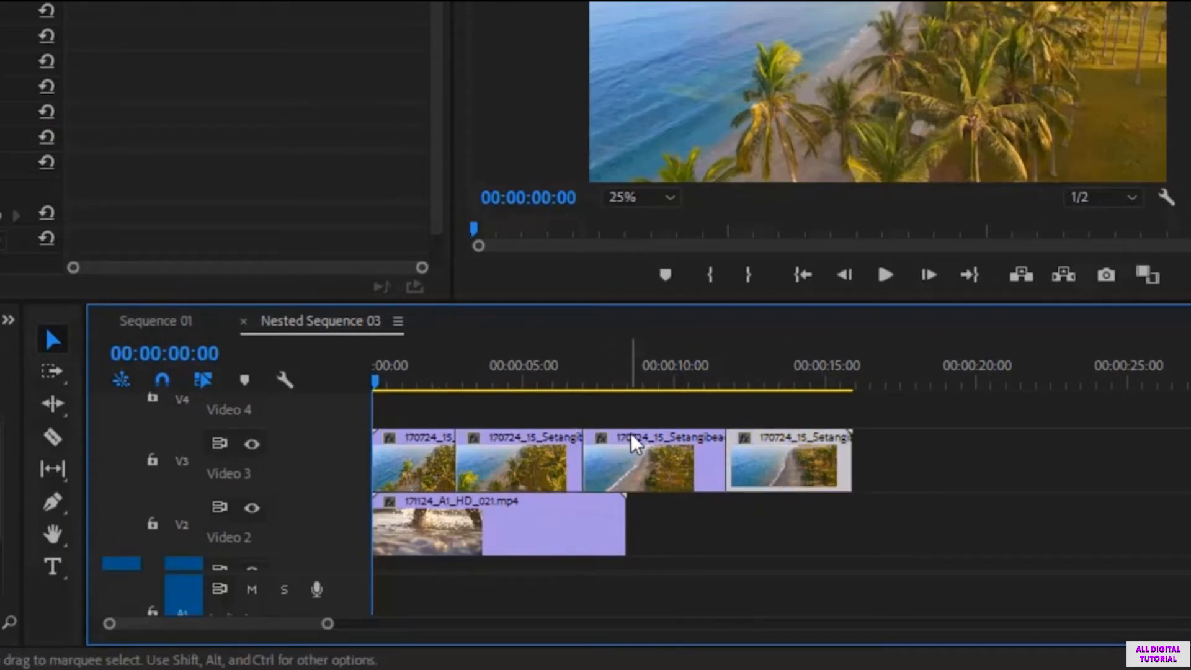
{"action": "mouse_move", "coordinate": [680, 490]}
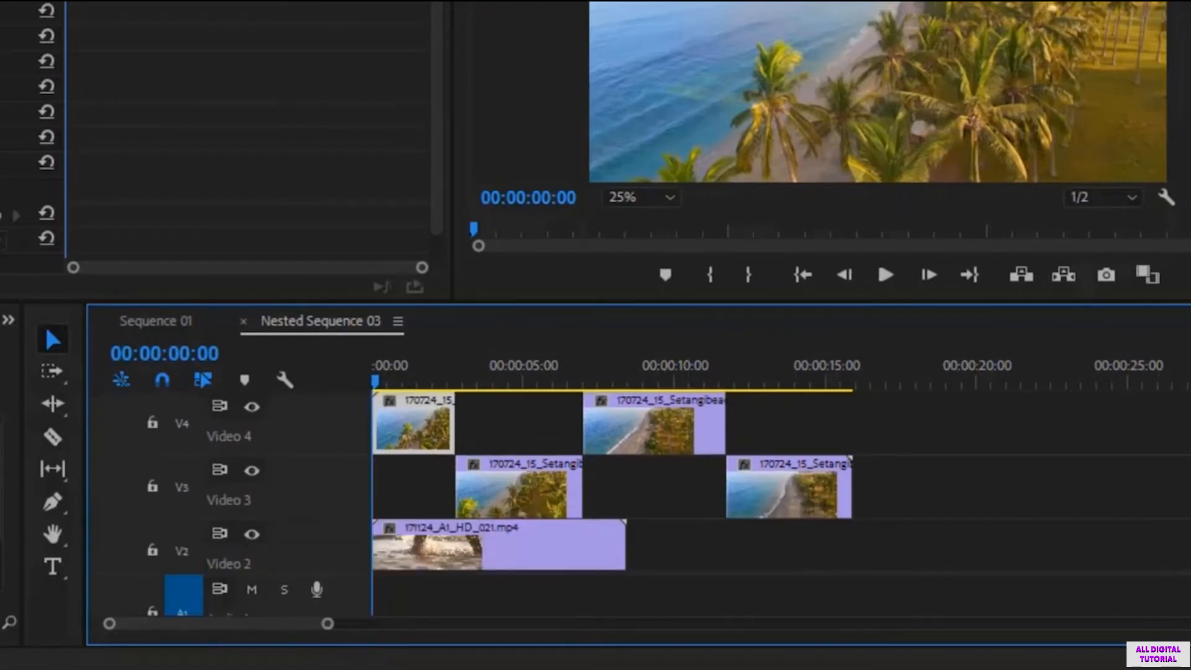
Razor the AI_HD_021 waves clip on Video 2 into three pieces
{"action": "left_click", "coordinate": [498, 546]}
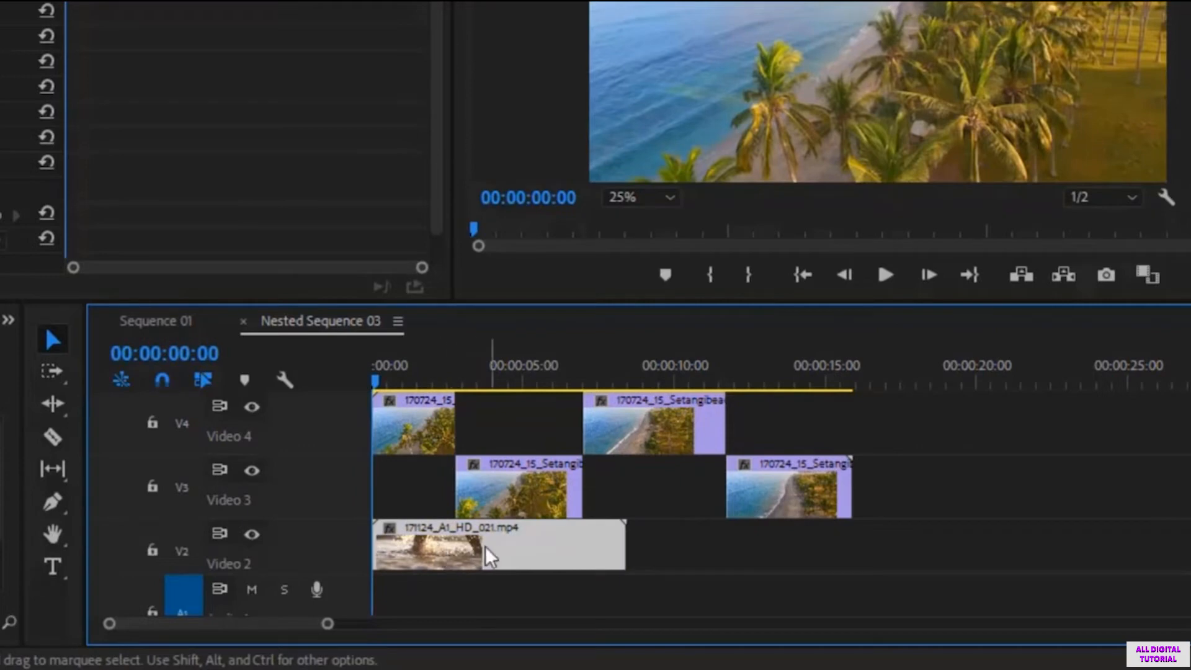
{"action": "mouse_move", "coordinate": [319, 543]}
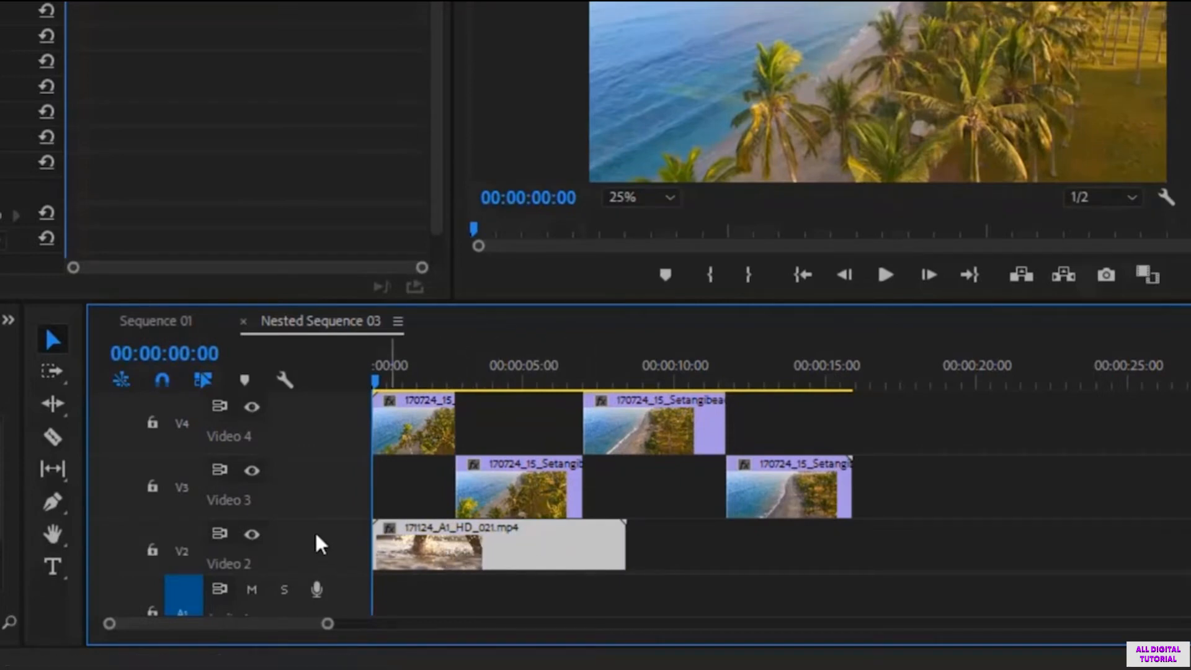
{"action": "left_click", "coordinate": [53, 436]}
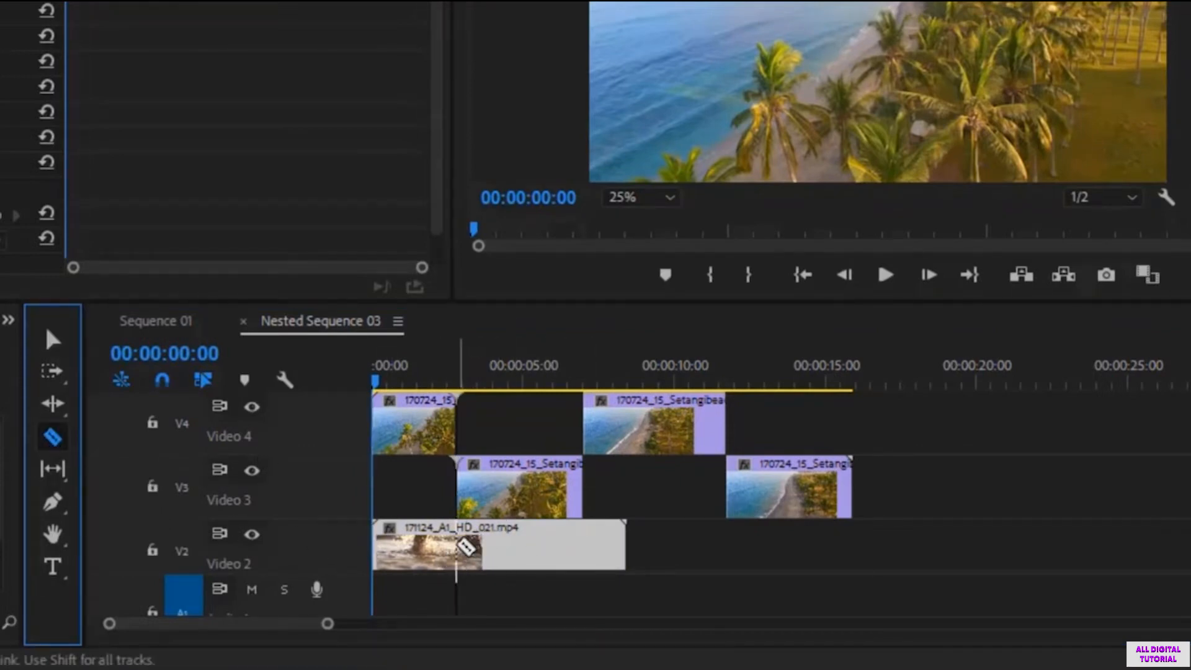
{"action": "mouse_move", "coordinate": [448, 548]}
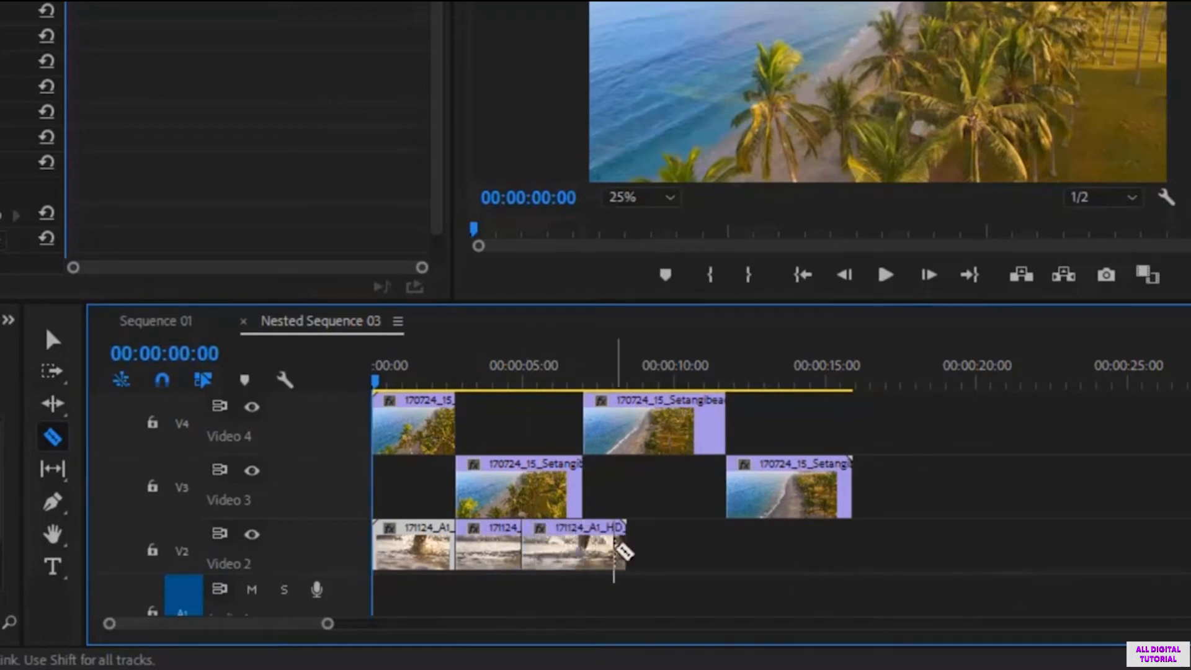
{"action": "left_click", "coordinate": [52, 338]}
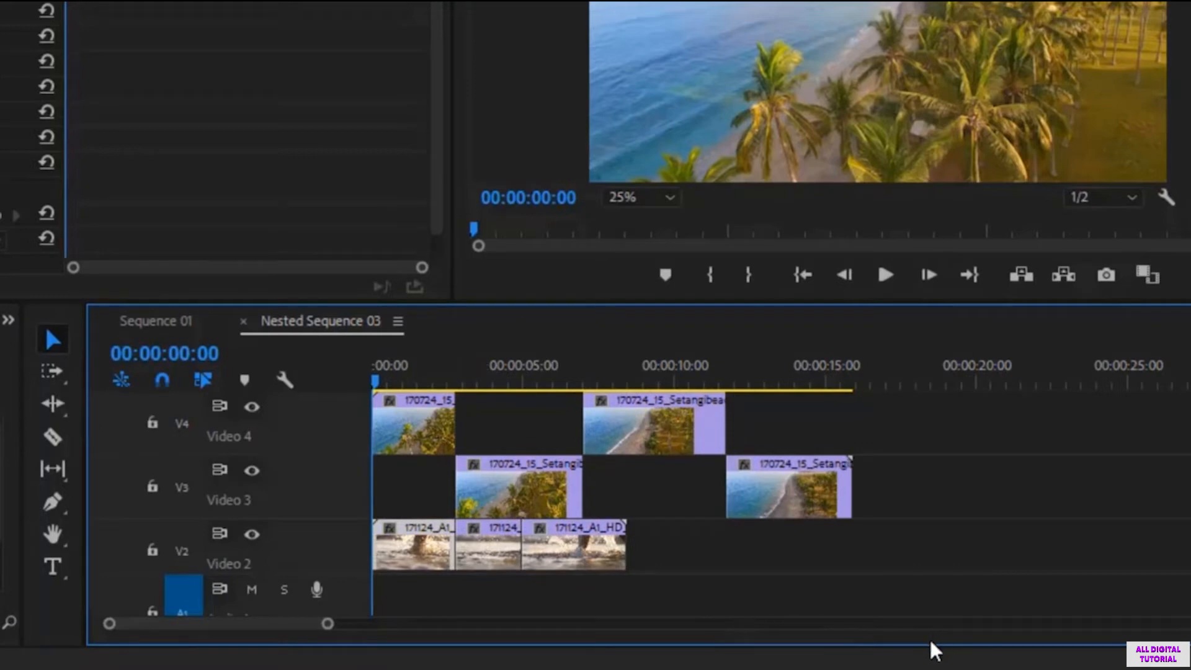
{"action": "mouse_move", "coordinate": [401, 426]}
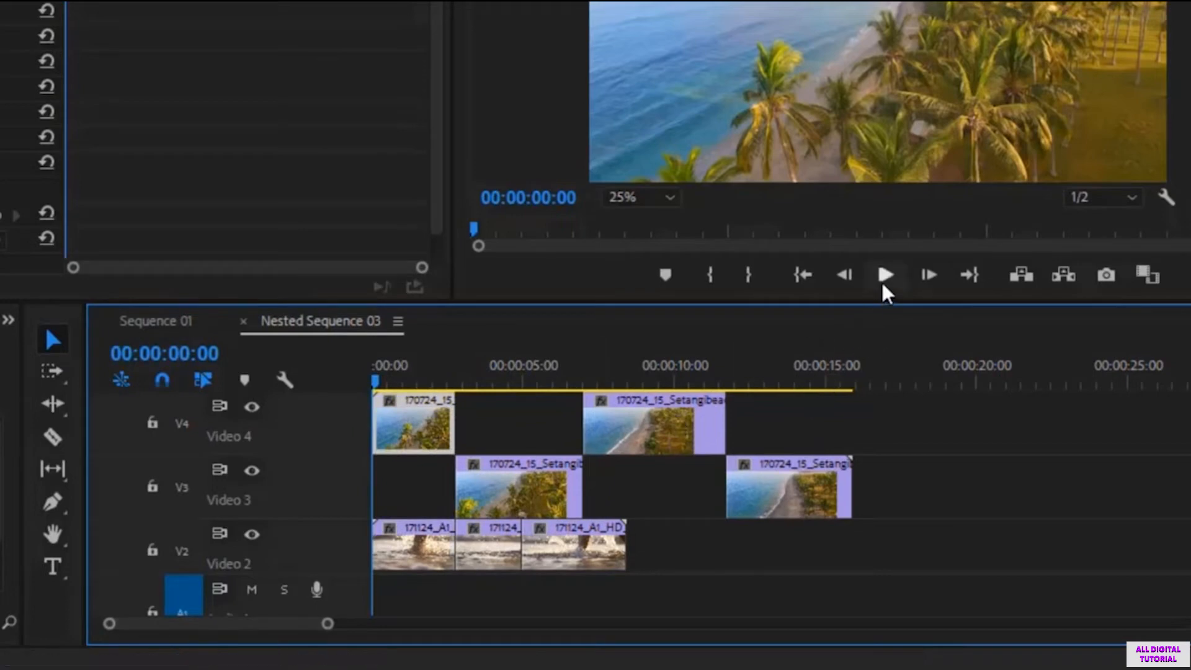
Preview the edit, then return the playhead to the sequence start after lining clips up on Video 3
{"action": "left_click", "coordinate": [884, 274]}
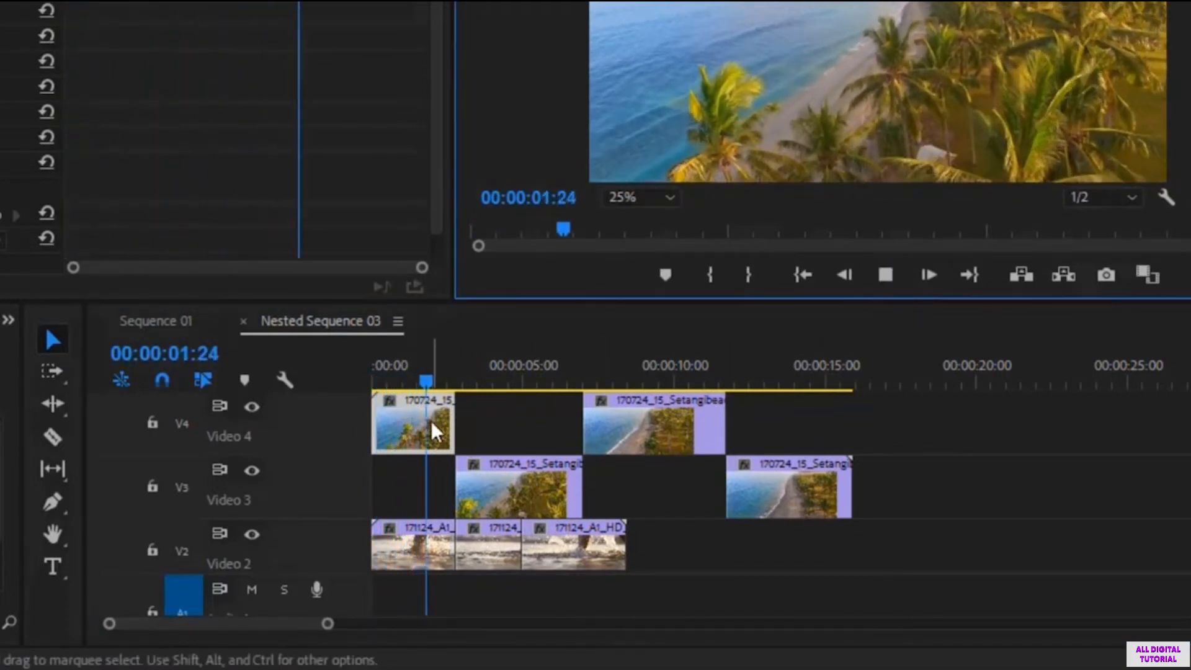
{"action": "left_click", "coordinate": [885, 275]}
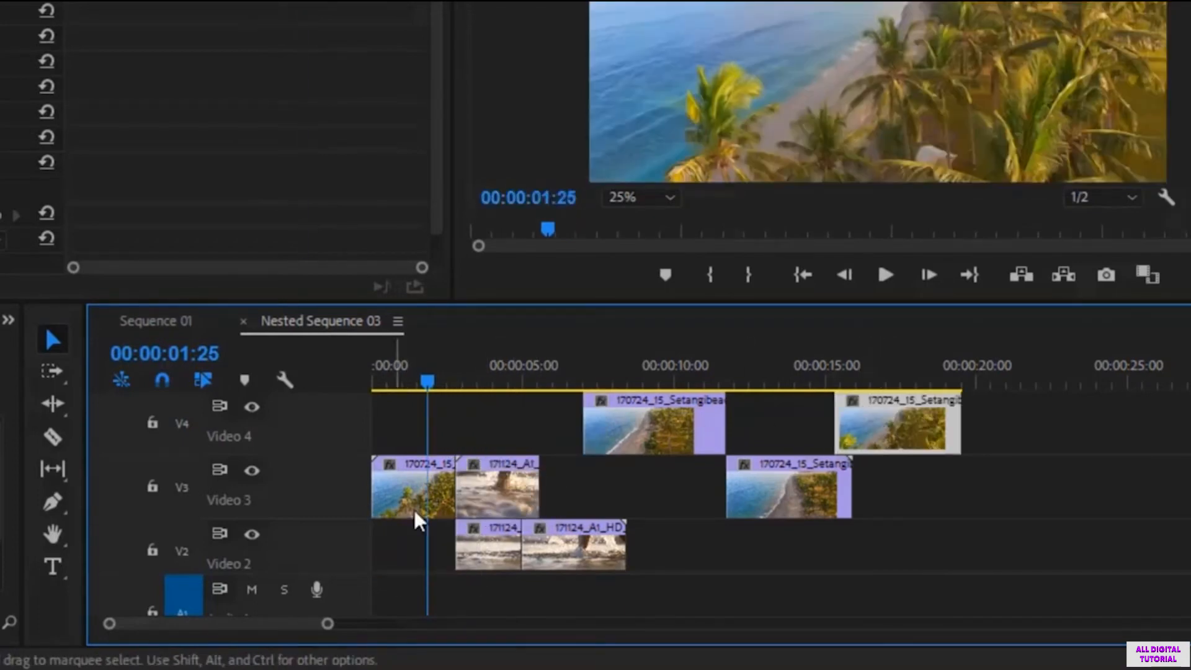
{"action": "mouse_move", "coordinate": [387, 395]}
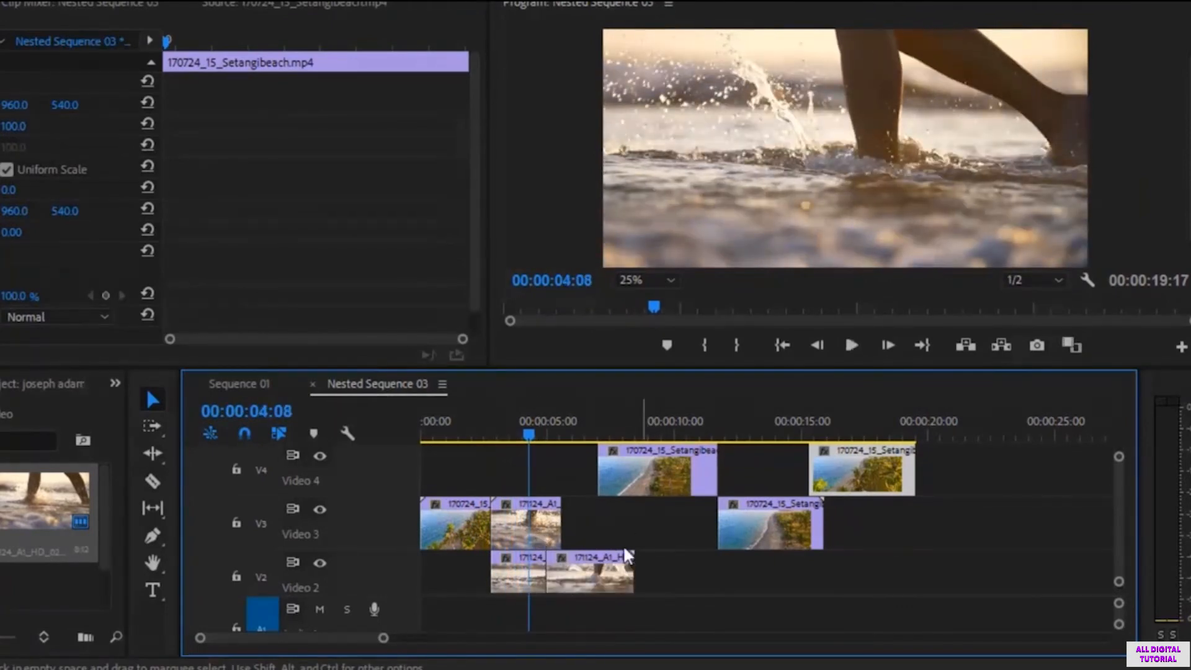
{"action": "mouse_move", "coordinate": [698, 508]}
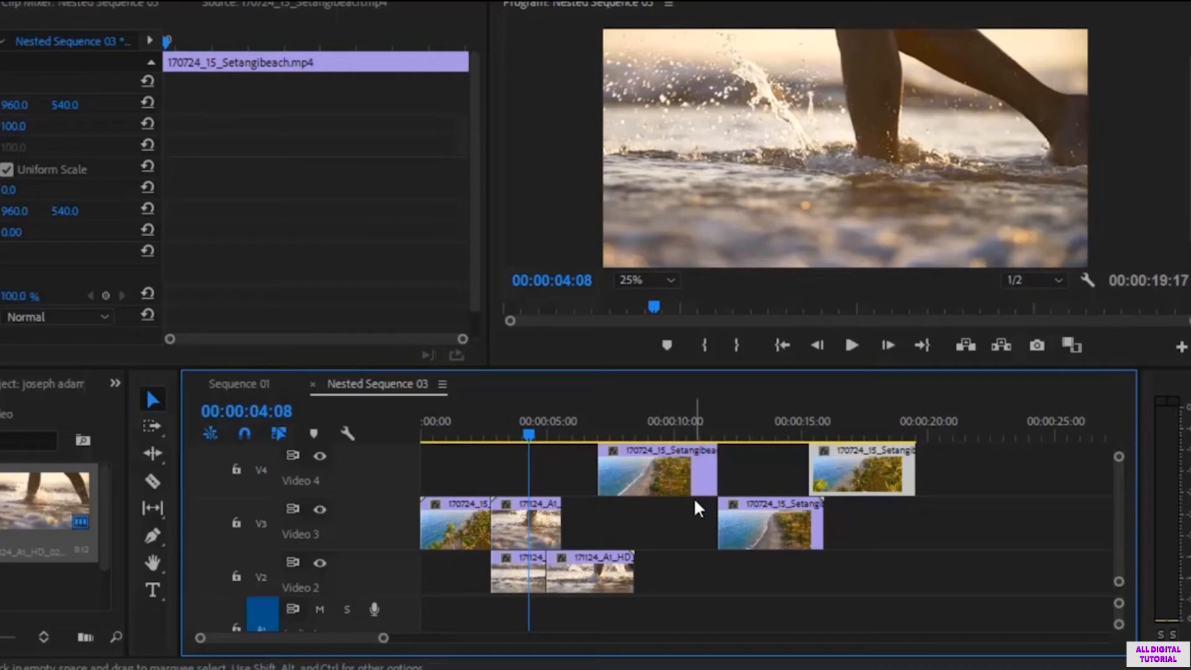
{"action": "mouse_move", "coordinate": [665, 547]}
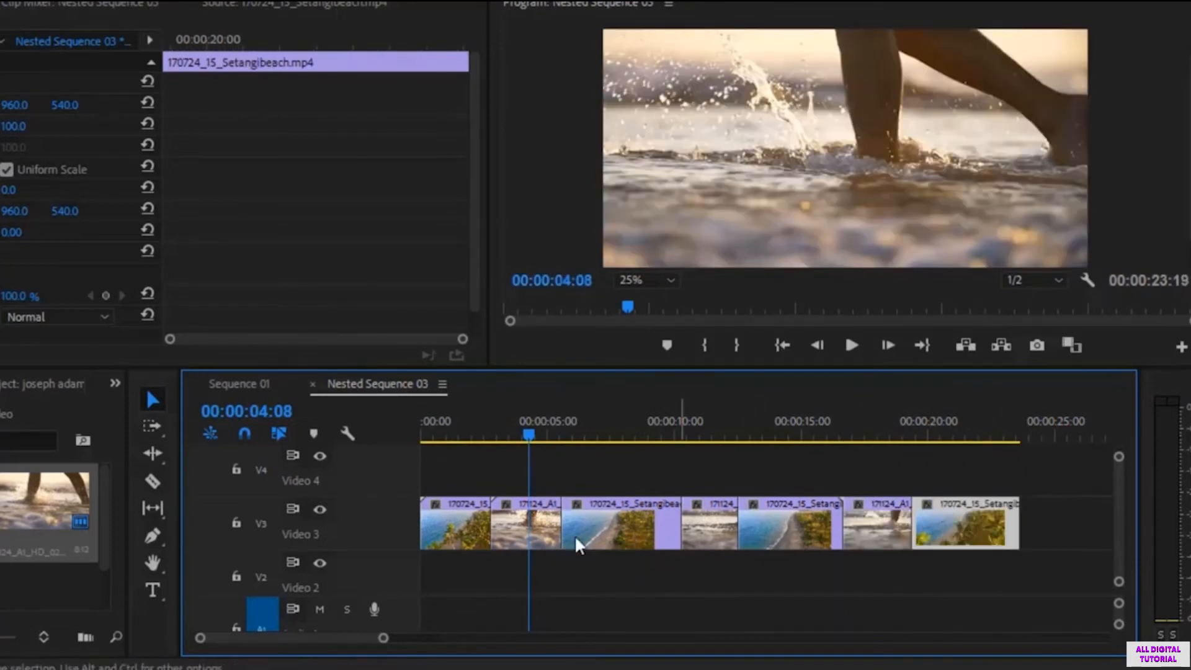
{"action": "left_click", "coordinate": [439, 436]}
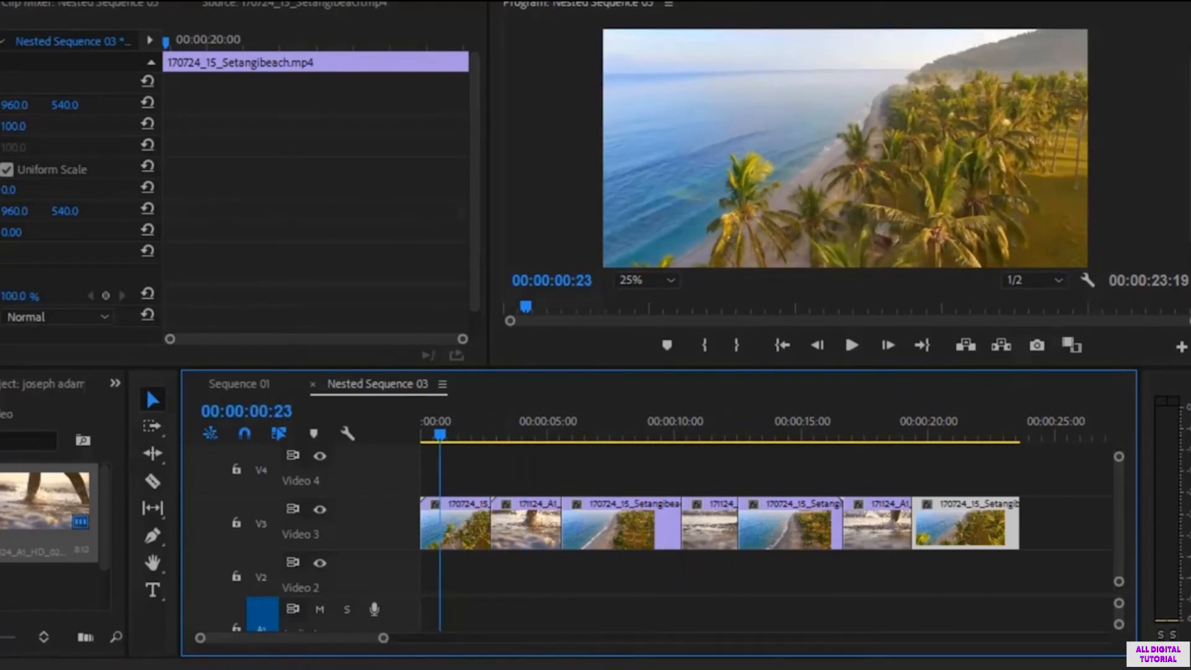
{"action": "mouse_move", "coordinate": [104, 151]}
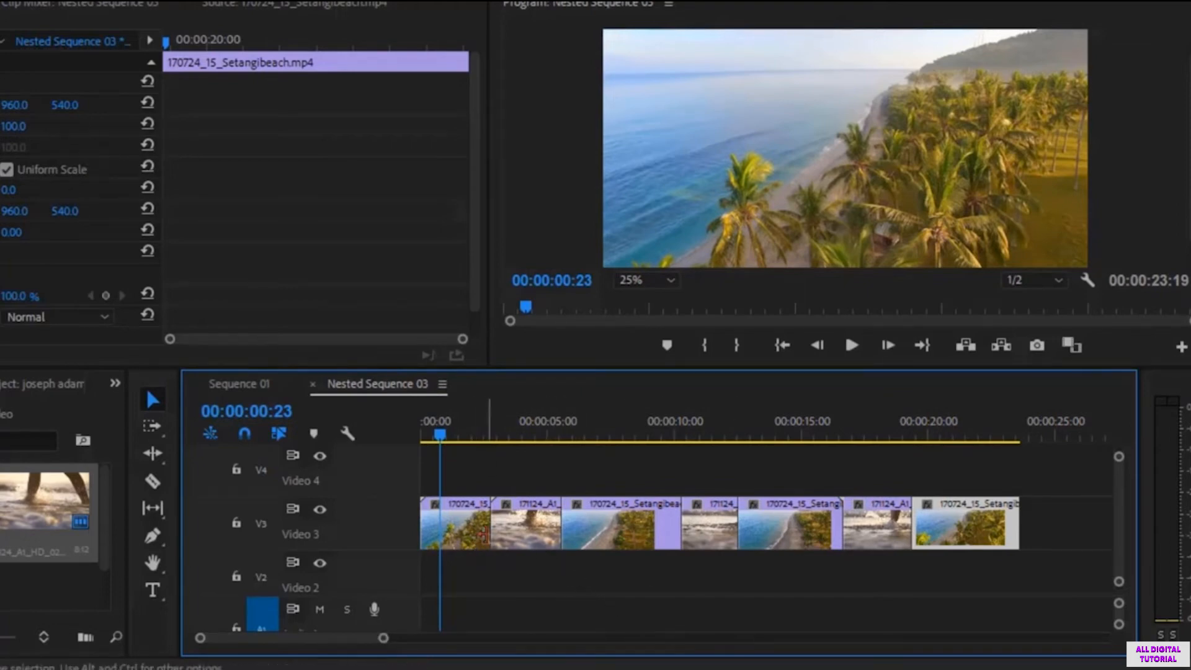
Play the arranged sequence, select all Video 3 beach clips and bring up their clip options
{"action": "left_click", "coordinate": [444, 436]}
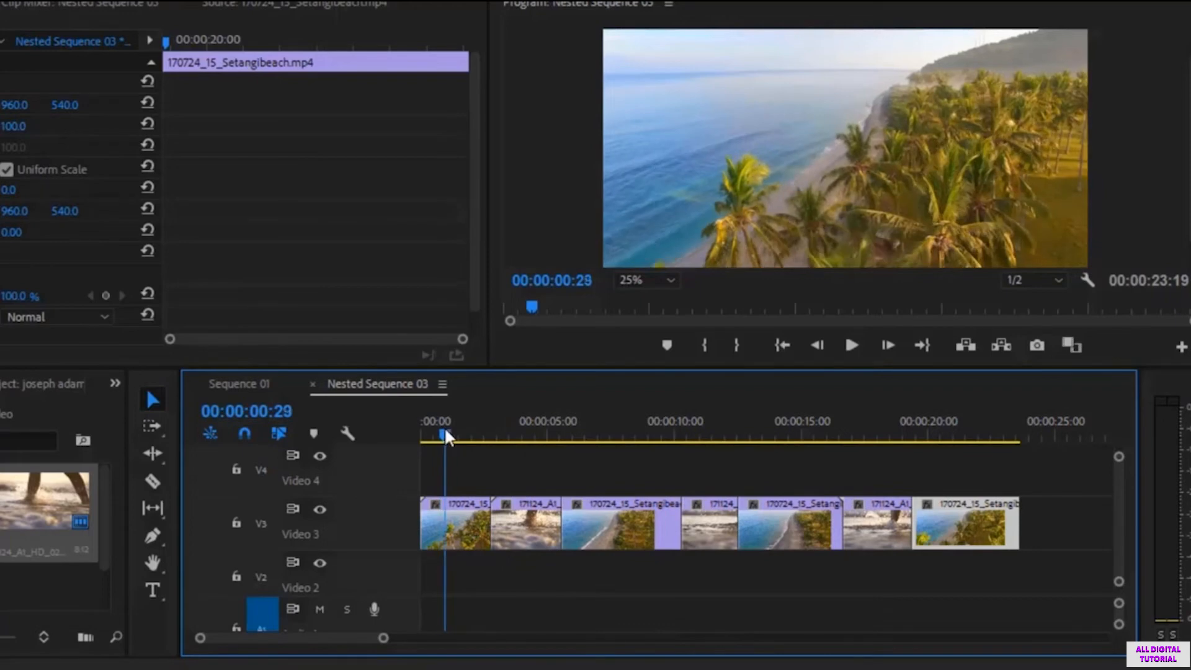
{"action": "left_click", "coordinate": [851, 345]}
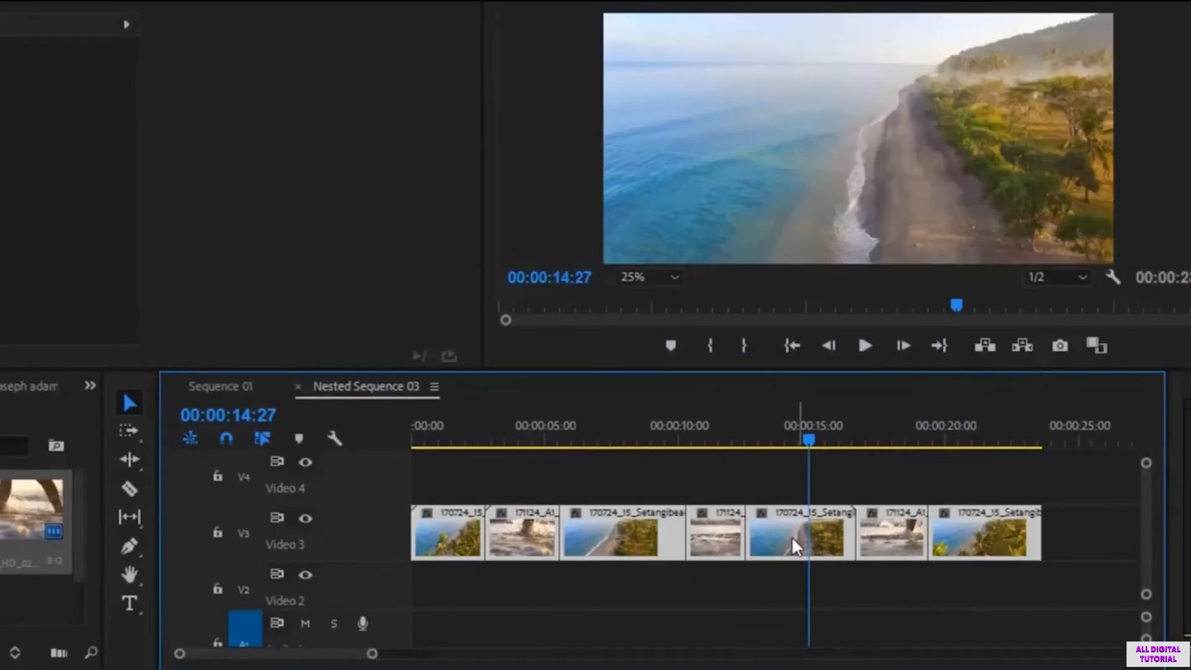
{"action": "mouse_move", "coordinate": [794, 562]}
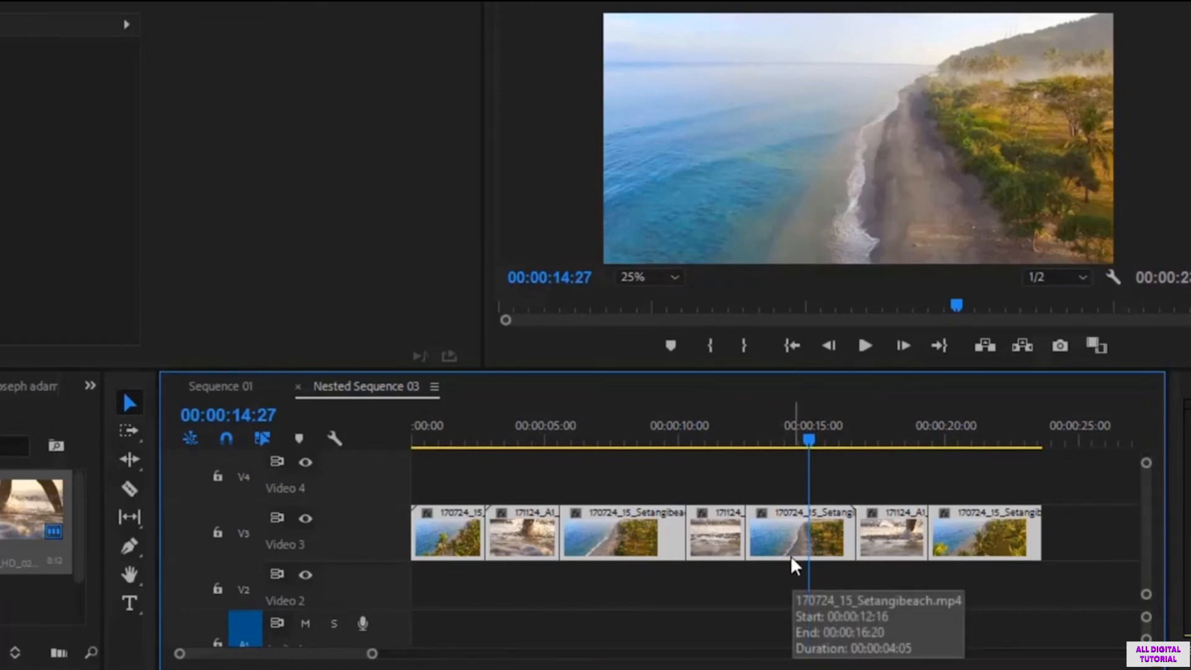
{"action": "mouse_move", "coordinate": [706, 543]}
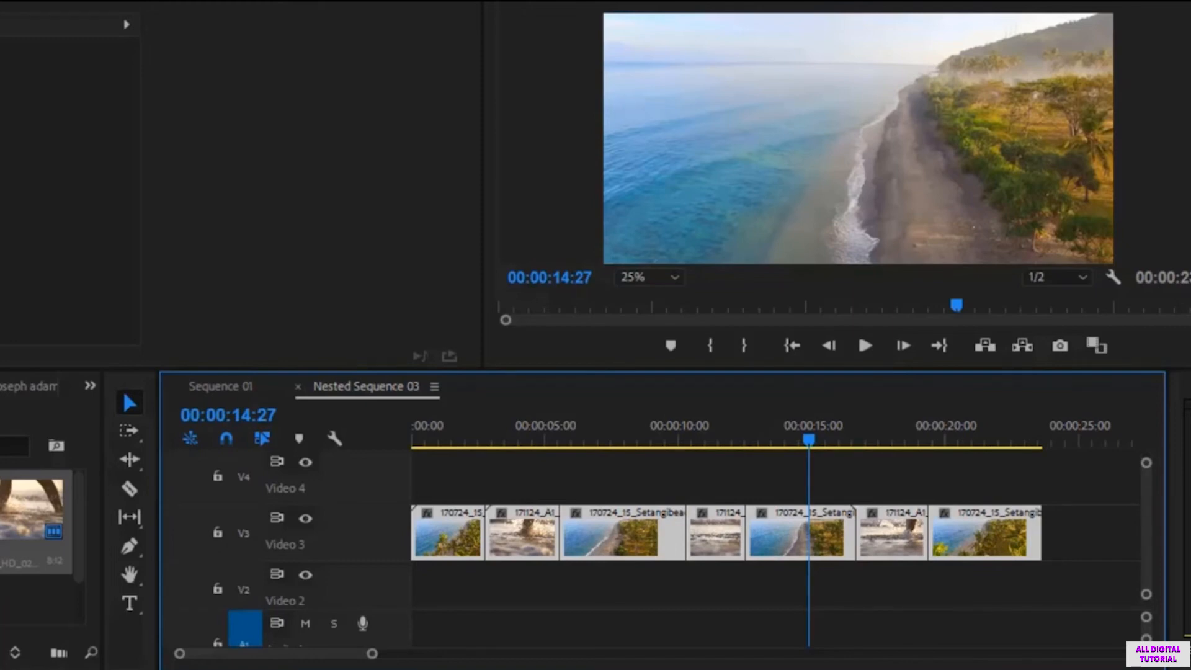
{"action": "mouse_move", "coordinate": [784, 545]}
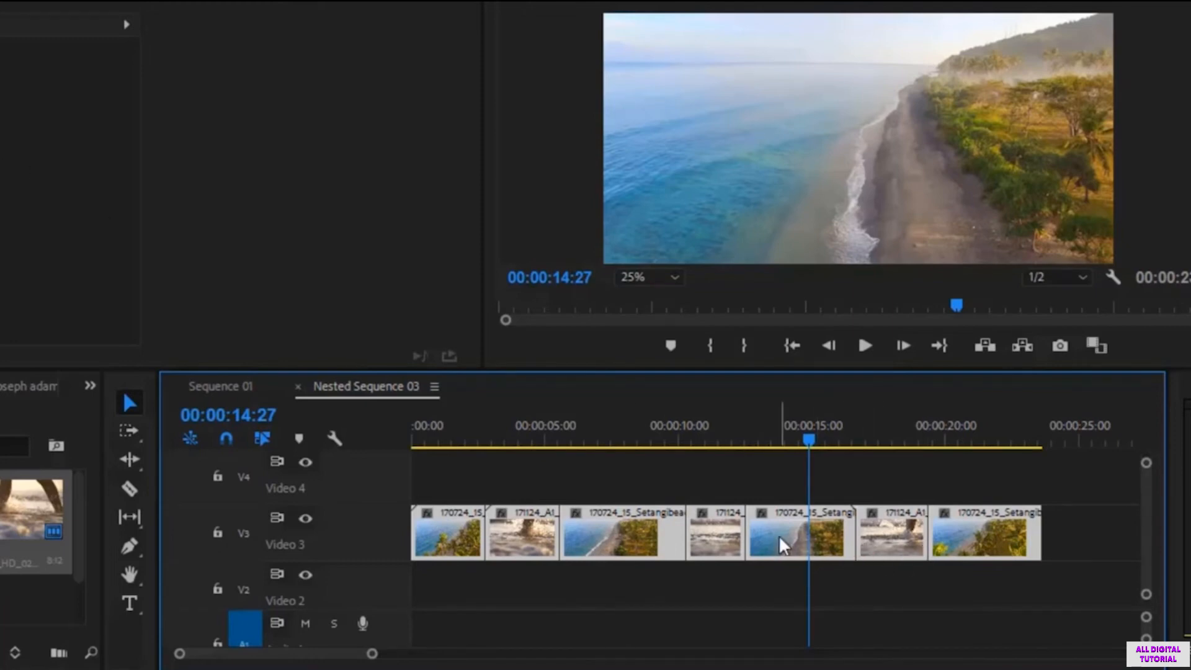
{"action": "right_click", "coordinate": [783, 532]}
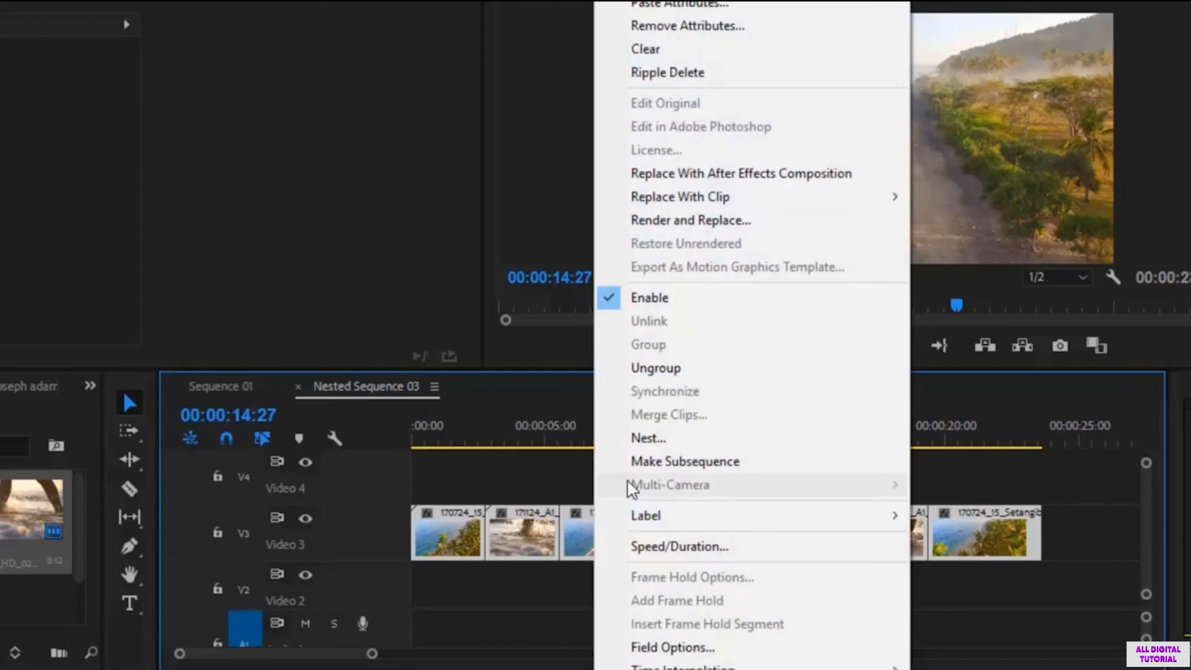
Nest the selected beach clips as Nested Sequence 07 and select the new green clip
{"action": "left_click", "coordinate": [648, 439]}
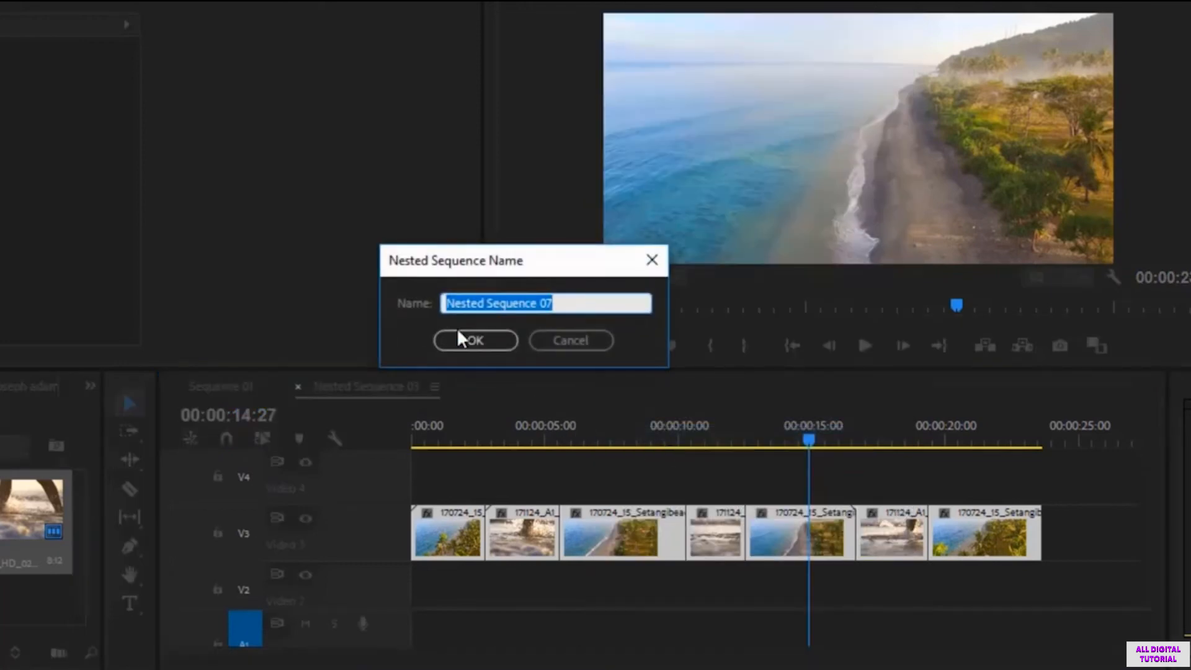
{"action": "mouse_move", "coordinate": [539, 338]}
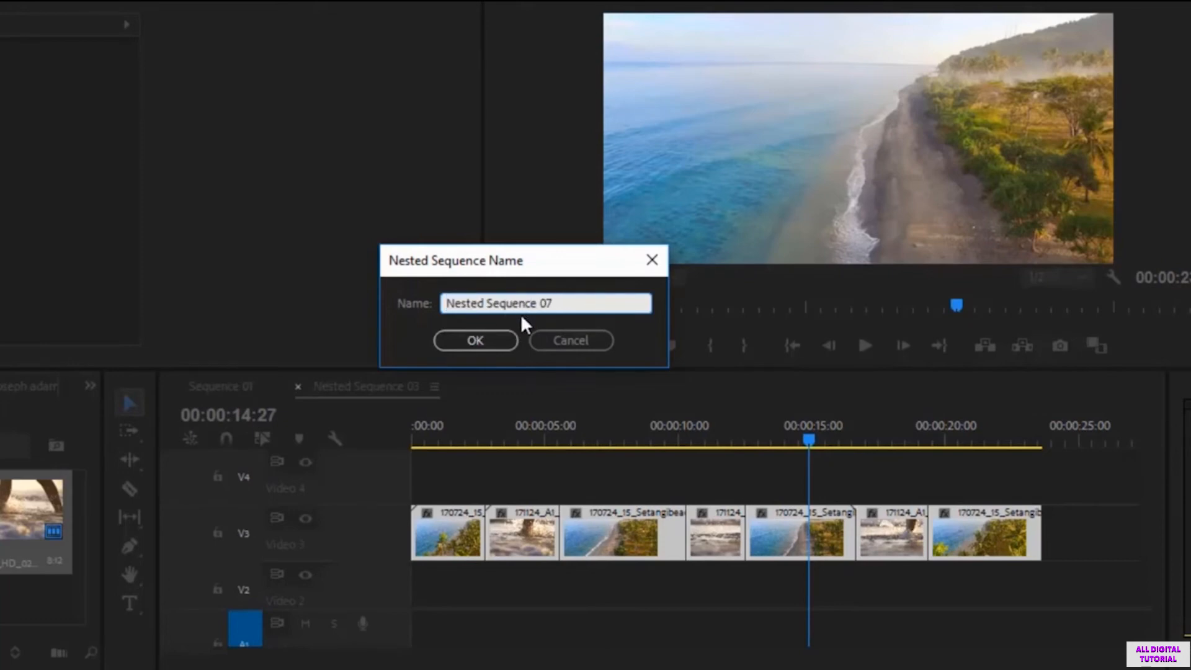
{"action": "left_click", "coordinate": [476, 340]}
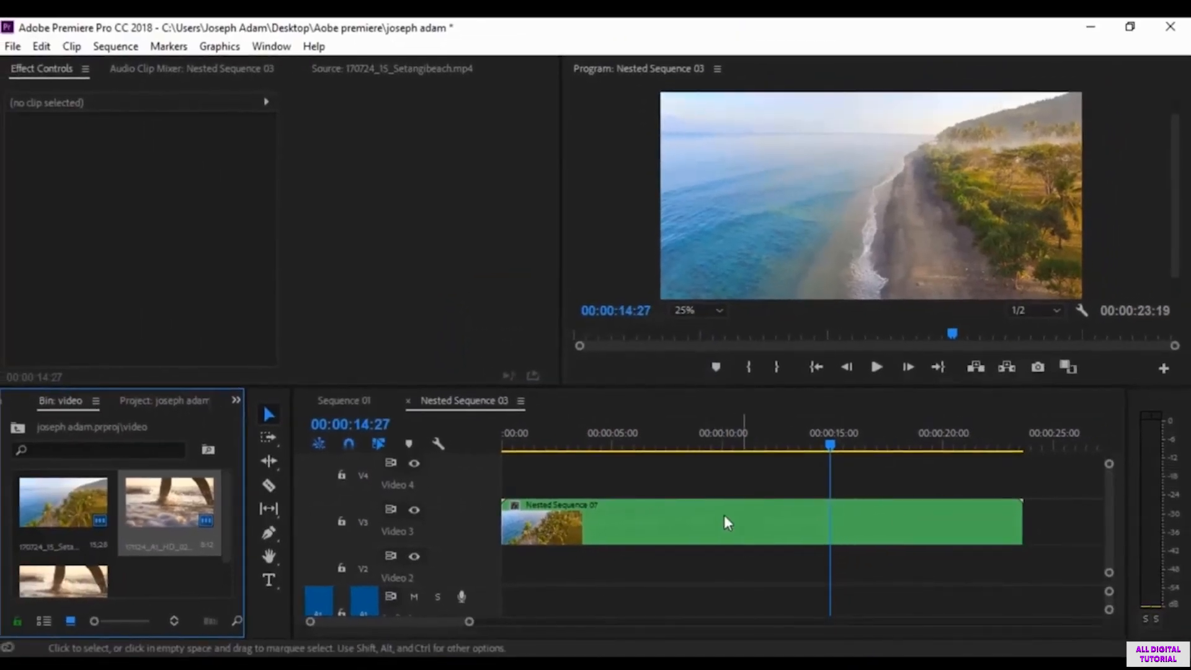
{"action": "left_click", "coordinate": [760, 523]}
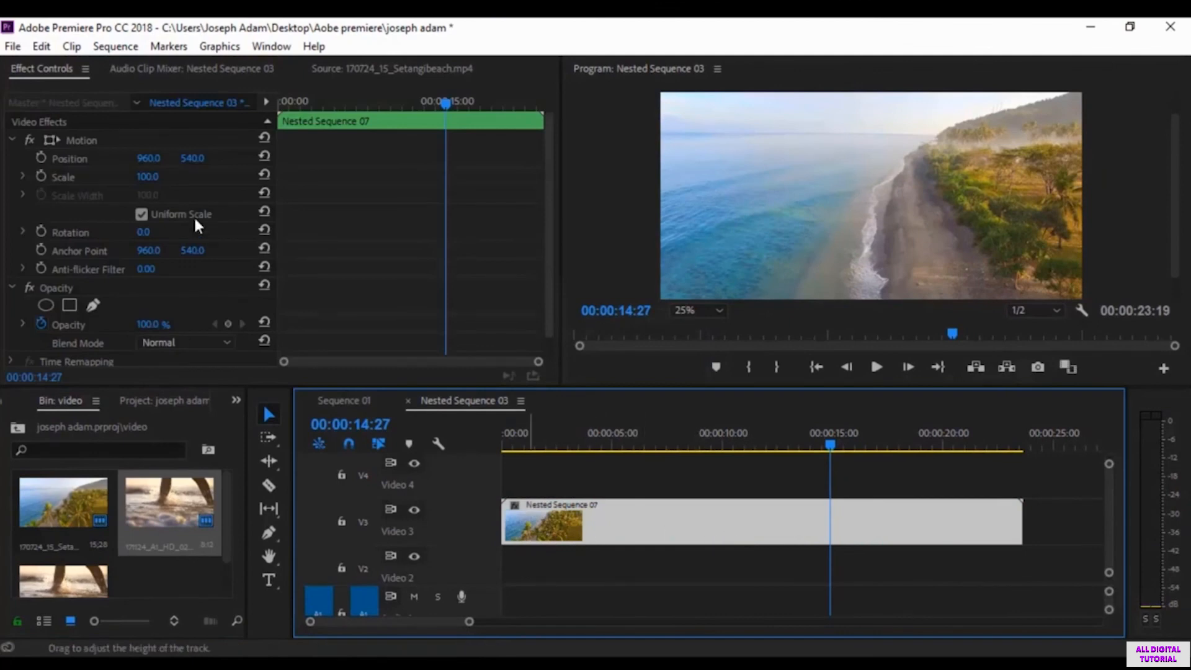
{"action": "mouse_move", "coordinate": [101, 233]}
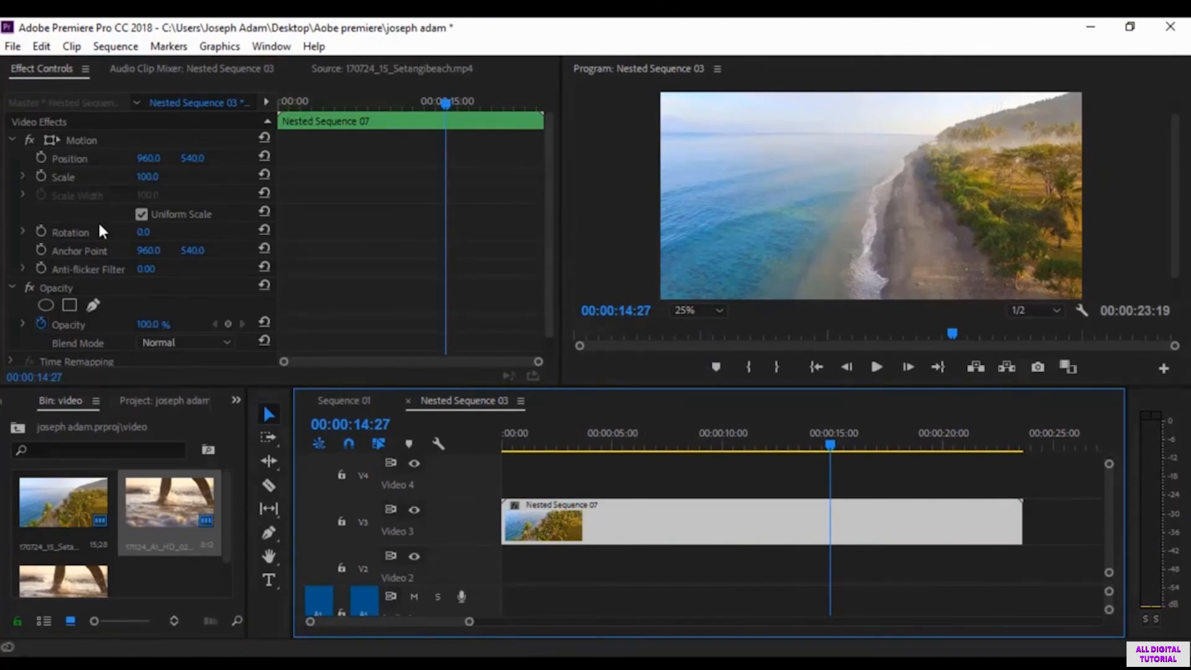
{"action": "mouse_move", "coordinate": [827, 452]}
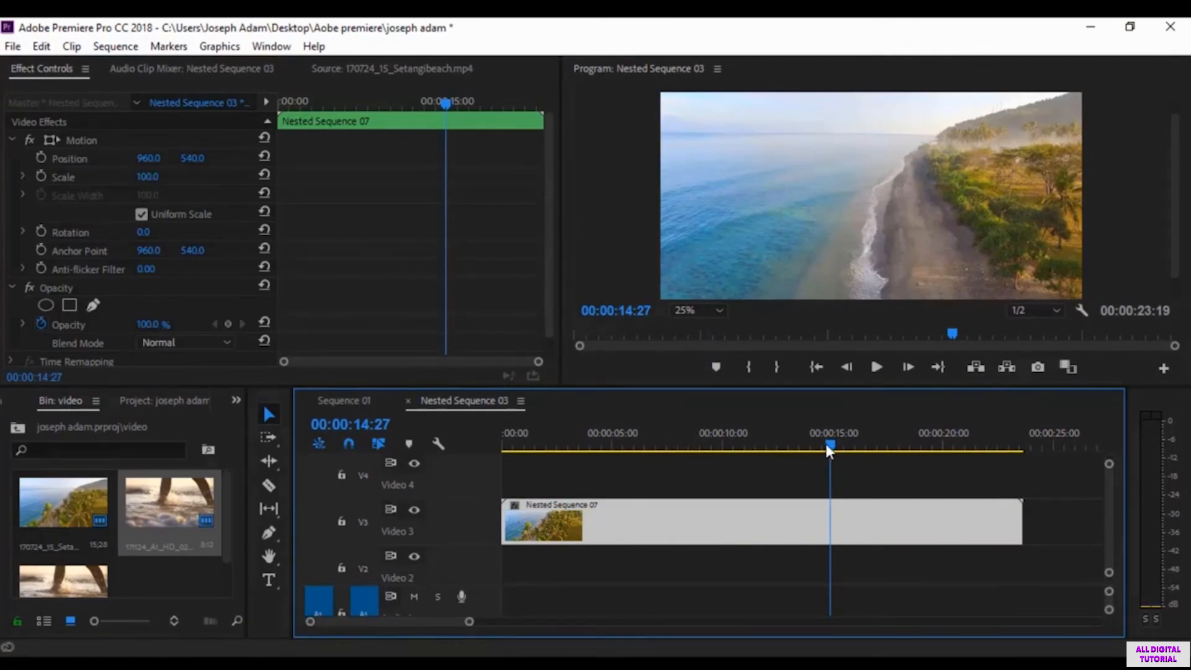
{"action": "left_click", "coordinate": [874, 367]}
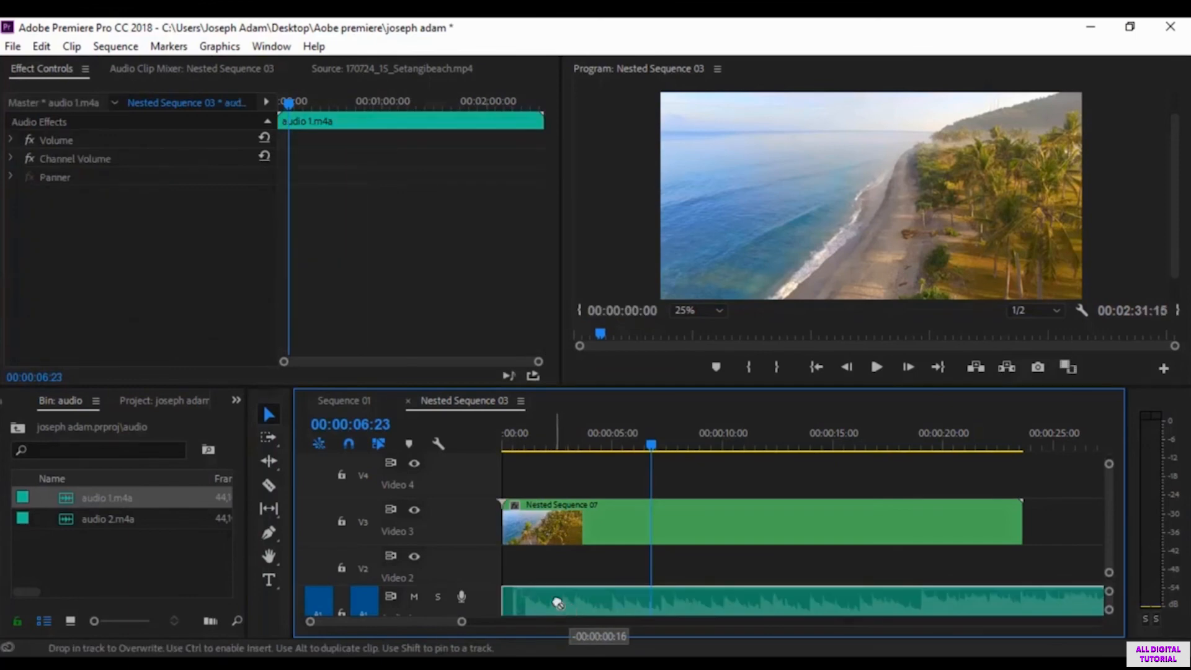
Place audio 1.m4a on A1 beneath the nested clip on Video 2 and play the sequence
{"action": "left_click", "coordinate": [515, 444]}
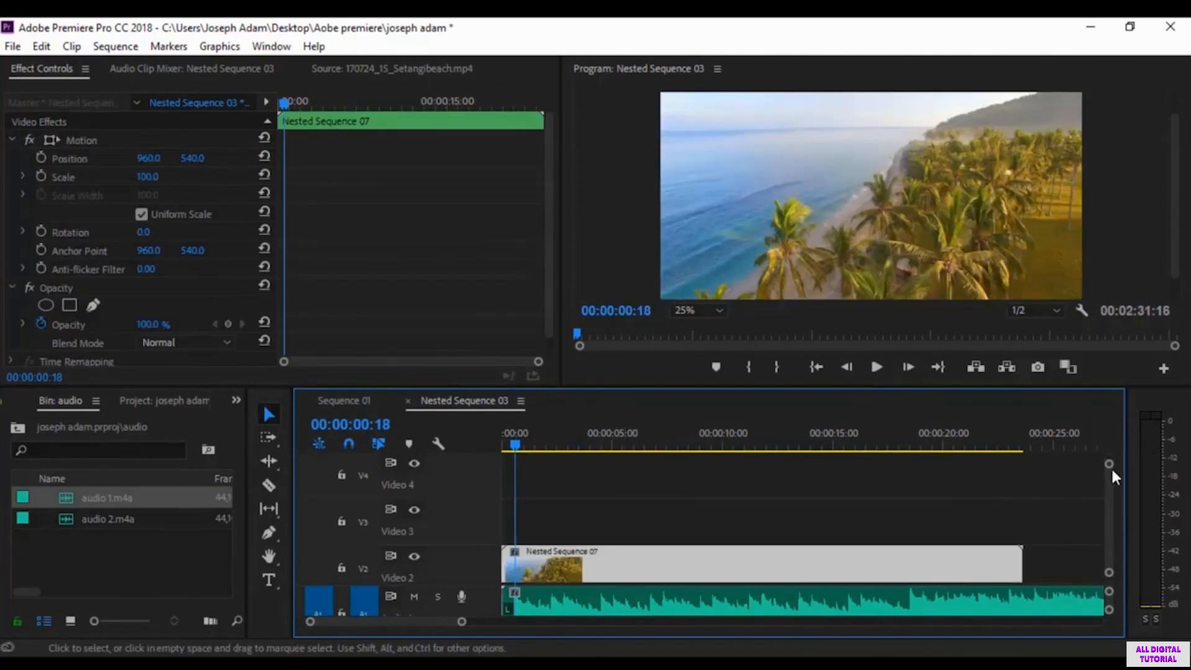
{"action": "left_click", "coordinate": [592, 520]}
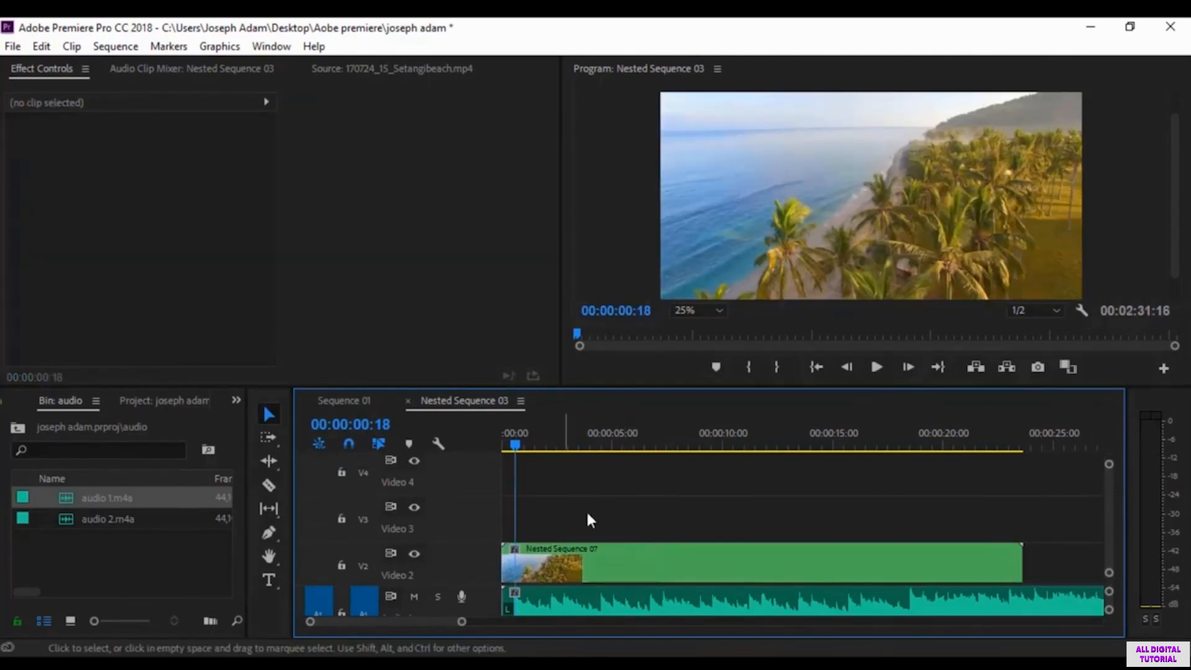
{"action": "left_click", "coordinate": [876, 367]}
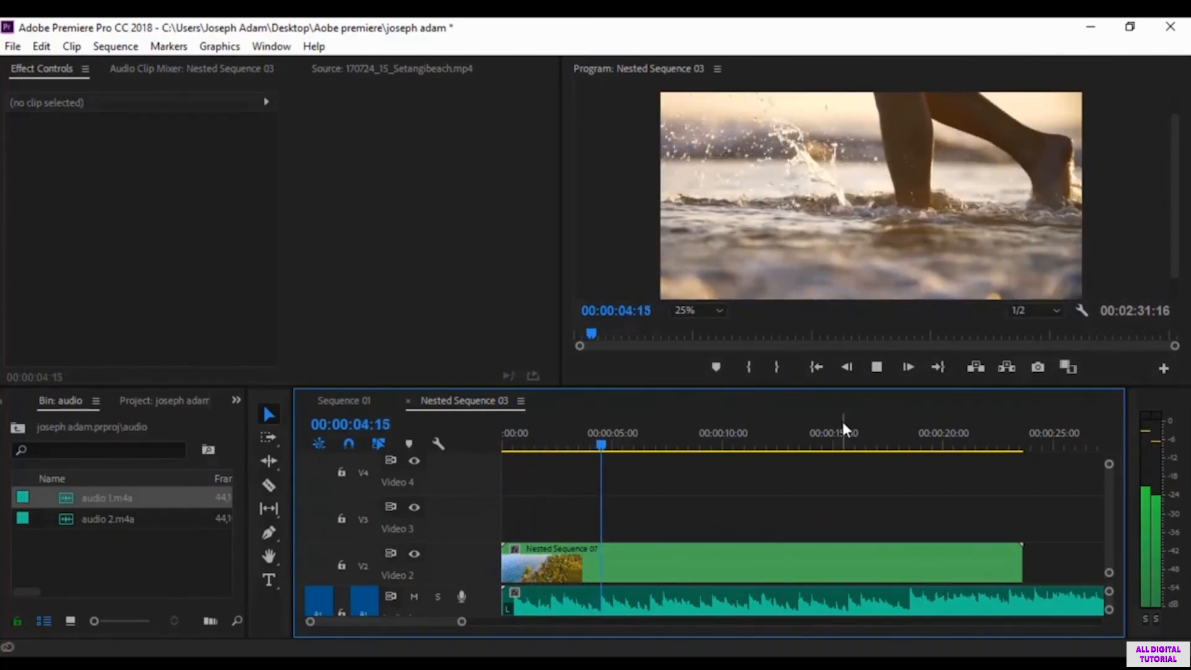
{"action": "left_click", "coordinate": [644, 444]}
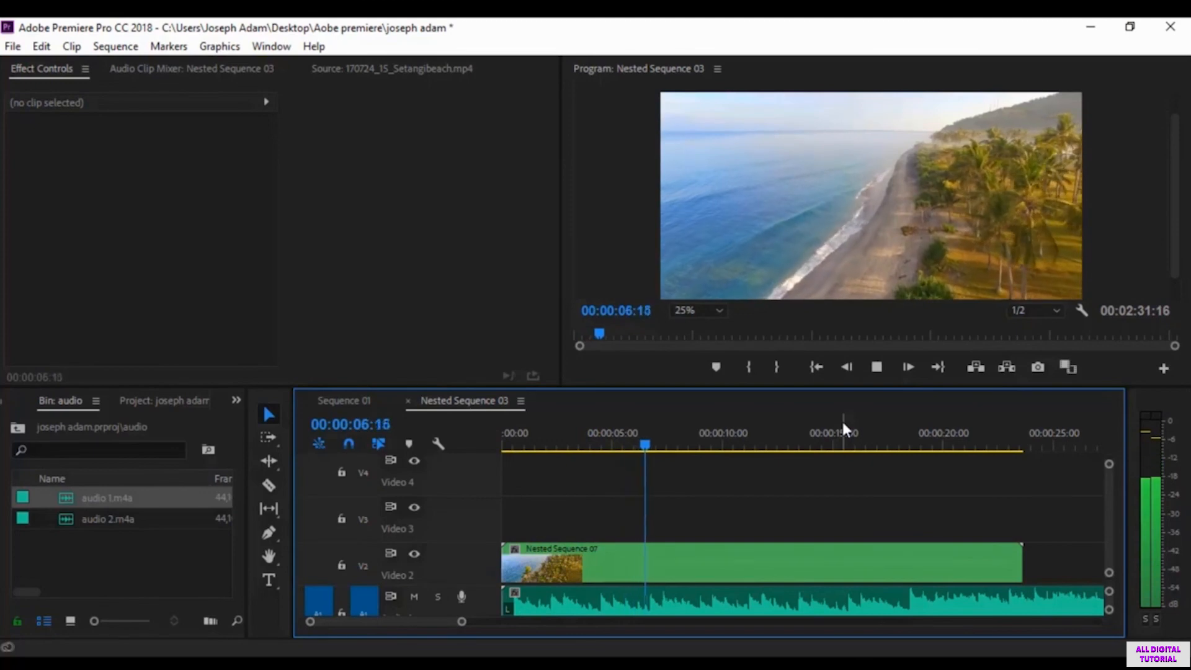